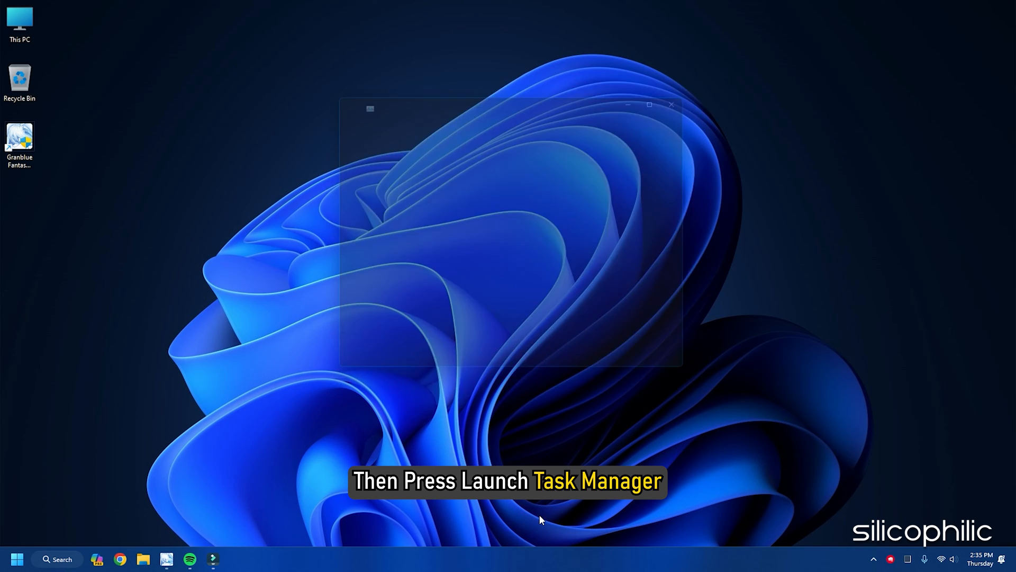
End the Granblue Fantasy: Relink process from the Processes list and close Task Manager
{"action": "left_click", "coordinate": [336, 142]}
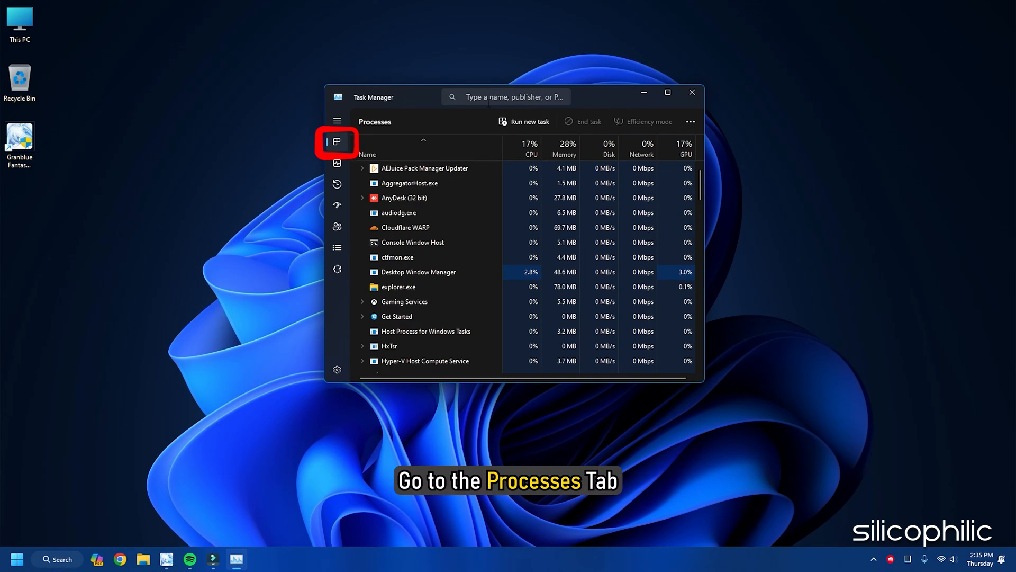
{"action": "scroll", "scroll_direction": "down", "scroll_amount": 3}
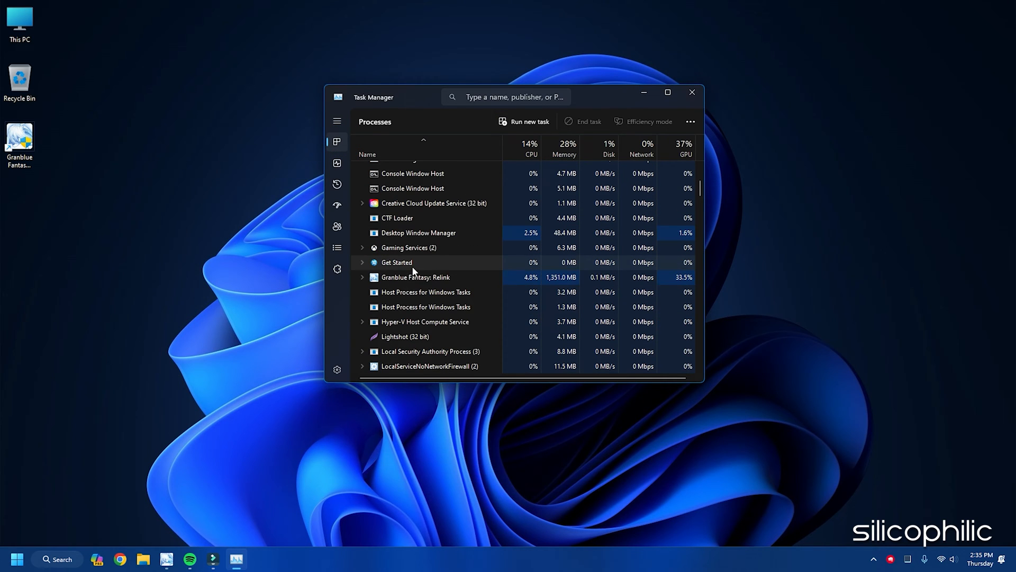
{"action": "right_click", "coordinate": [394, 277]}
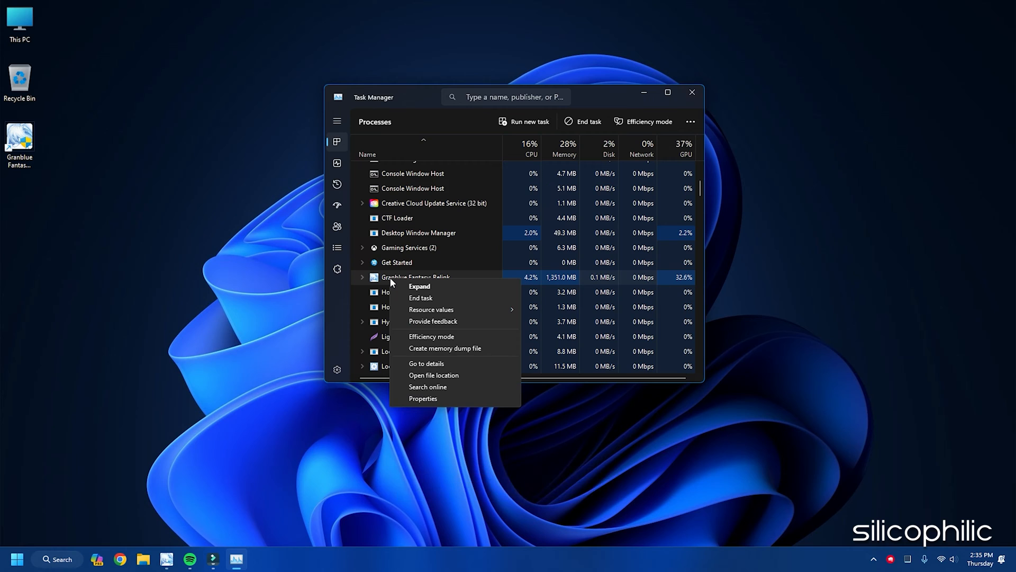
{"action": "left_click", "coordinate": [421, 298]}
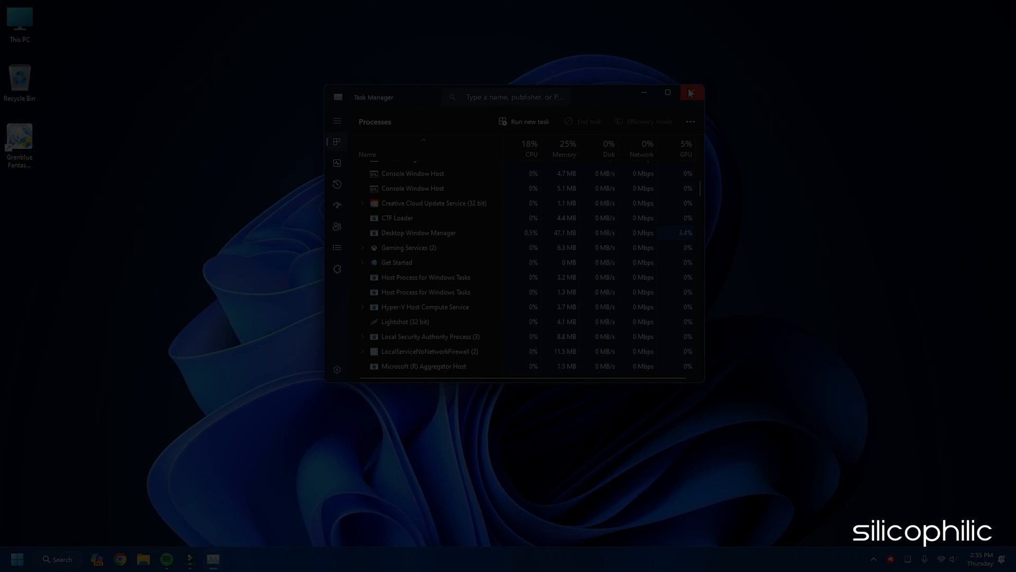
{"action": "left_click", "coordinate": [692, 92]}
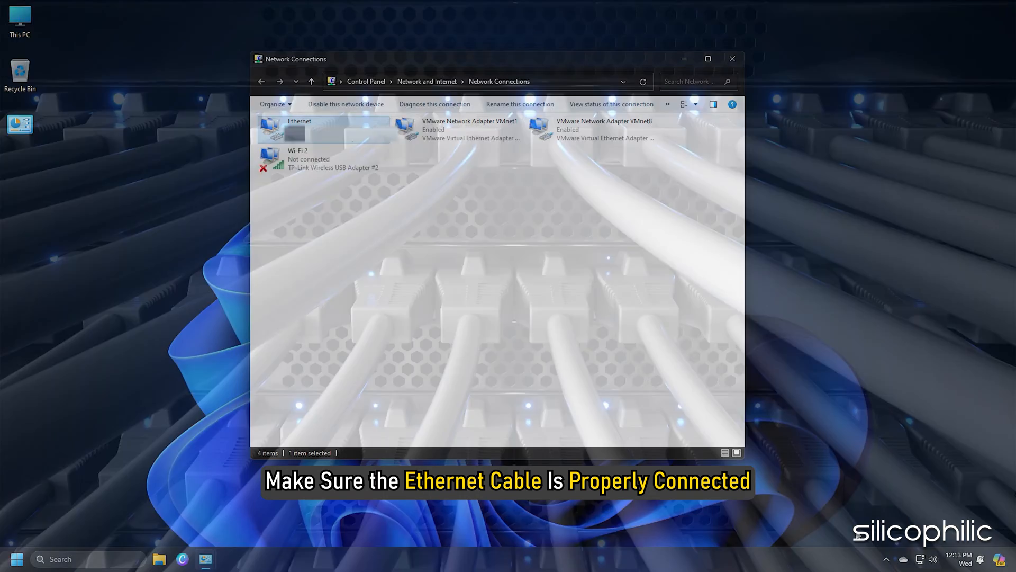
Close the Network Connections window after checking the Ethernet adapter
{"action": "left_click", "coordinate": [732, 60]}
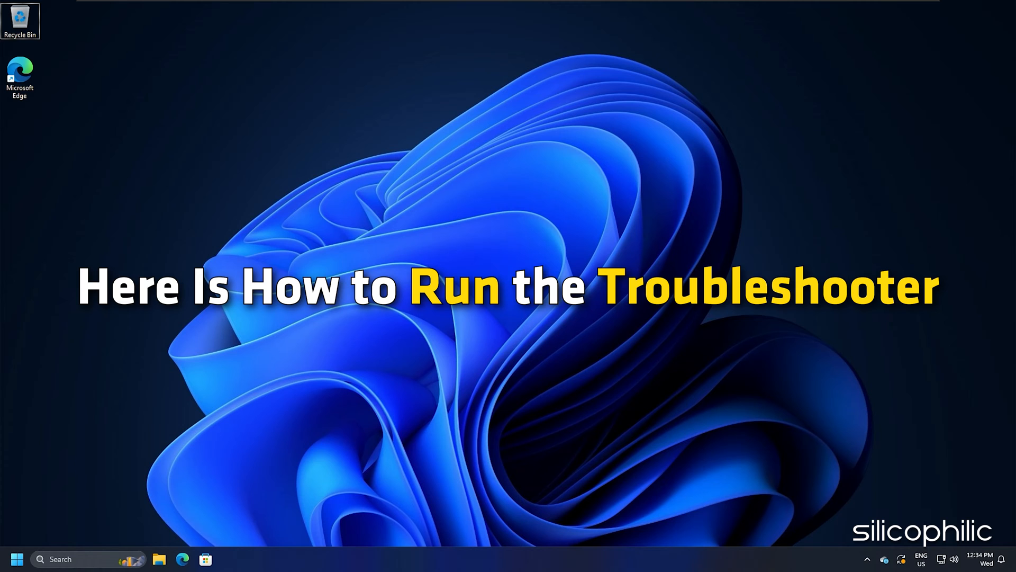
Reach Troubleshoot settings' other troubleshooters and run the Network and Internet one
{"action": "left_click", "coordinate": [64, 559]}
{"action": "type", "text": "Troubleshoo"}
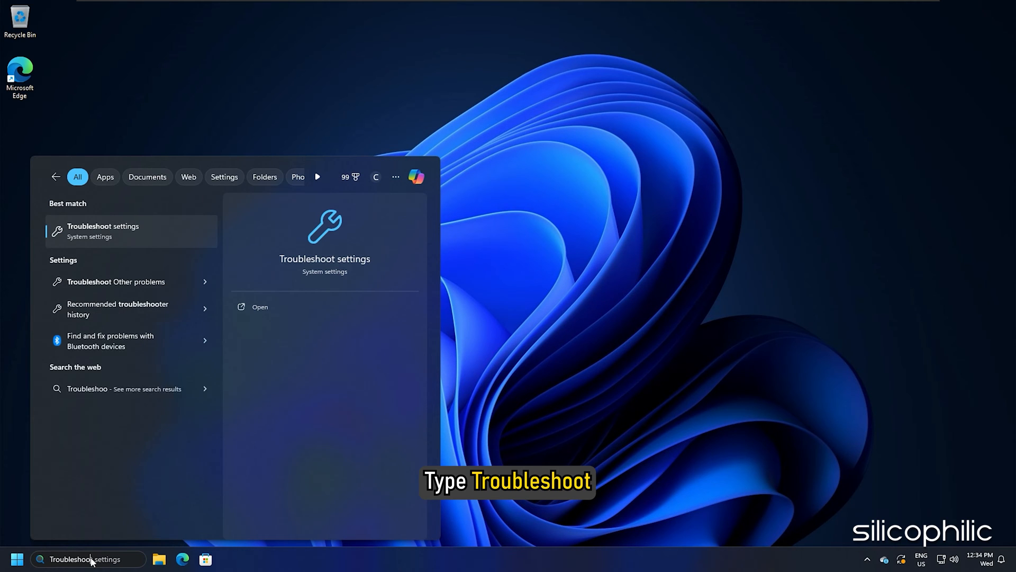
{"action": "left_click", "coordinate": [103, 230]}
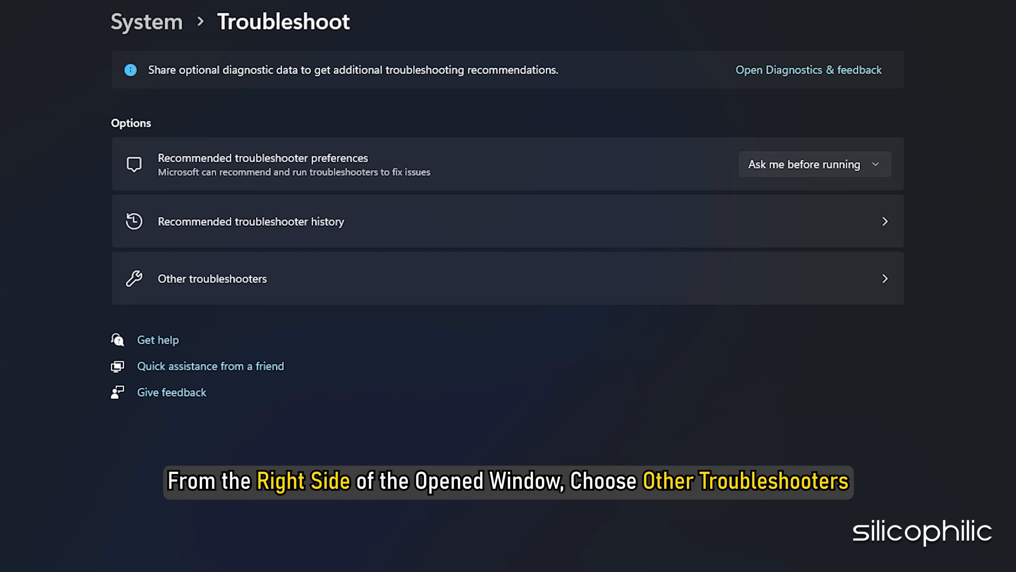
{"action": "left_click", "coordinate": [211, 278]}
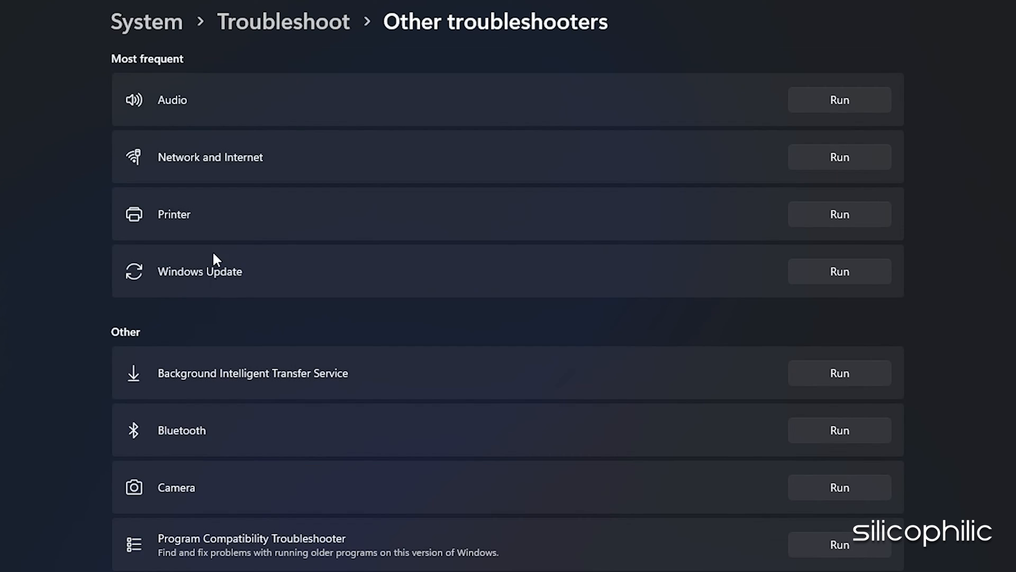
{"action": "left_click", "coordinate": [839, 156]}
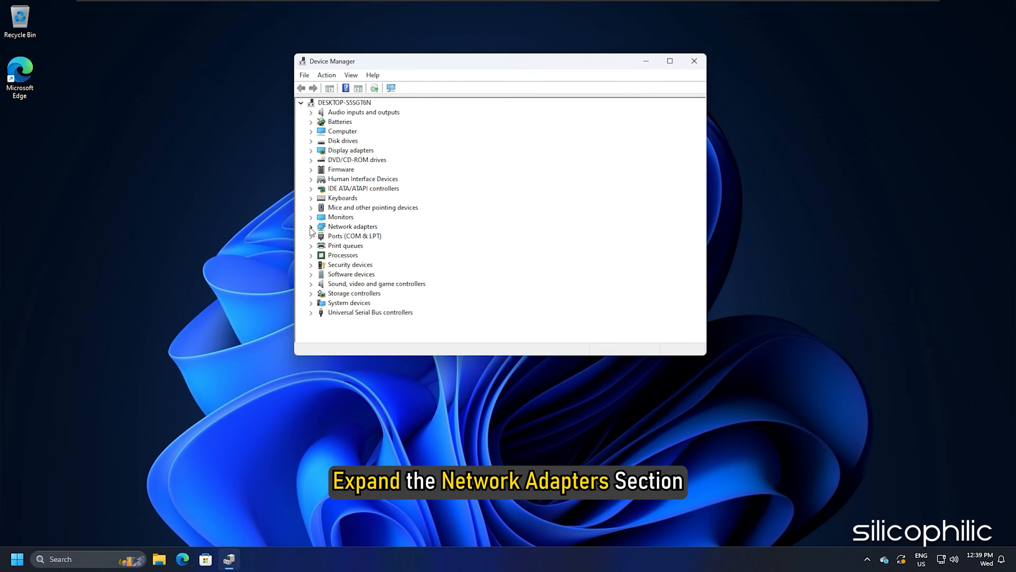
Update the Intel 82574L network adapter driver via automatic search, then dismiss the 'best driver installed' result
{"action": "left_click", "coordinate": [311, 226]}
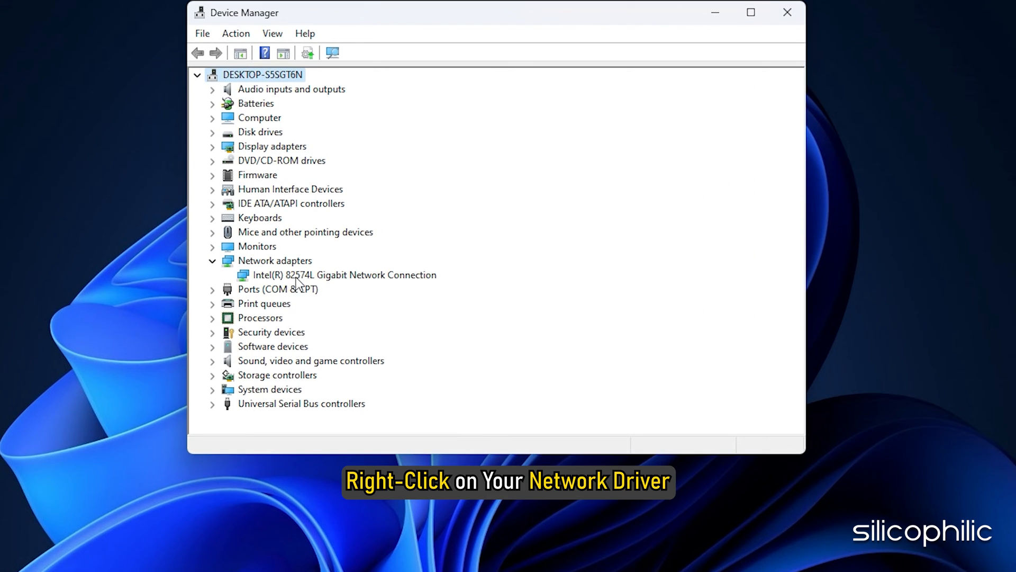
{"action": "right_click", "coordinate": [309, 276]}
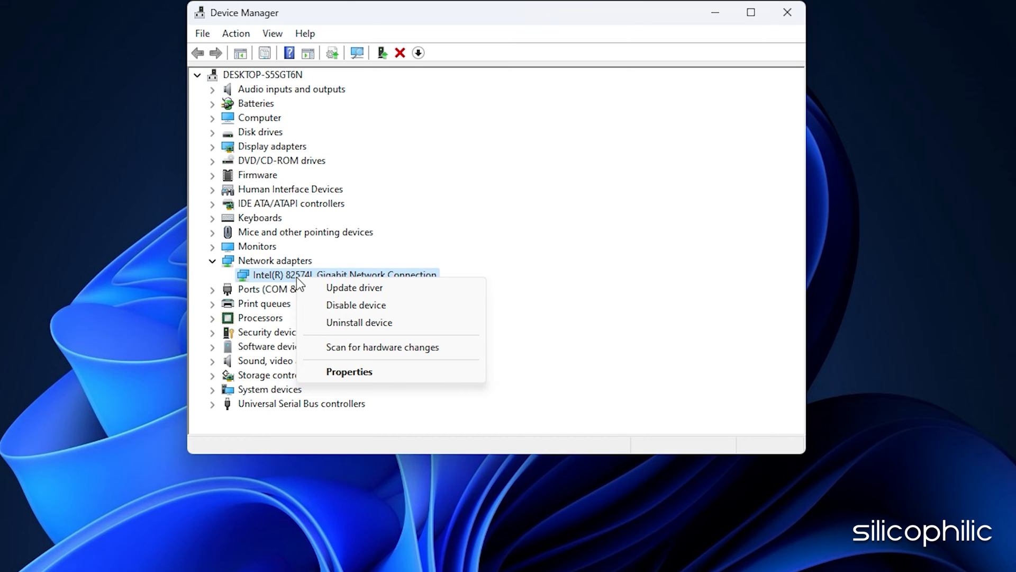
{"action": "left_click", "coordinate": [354, 288]}
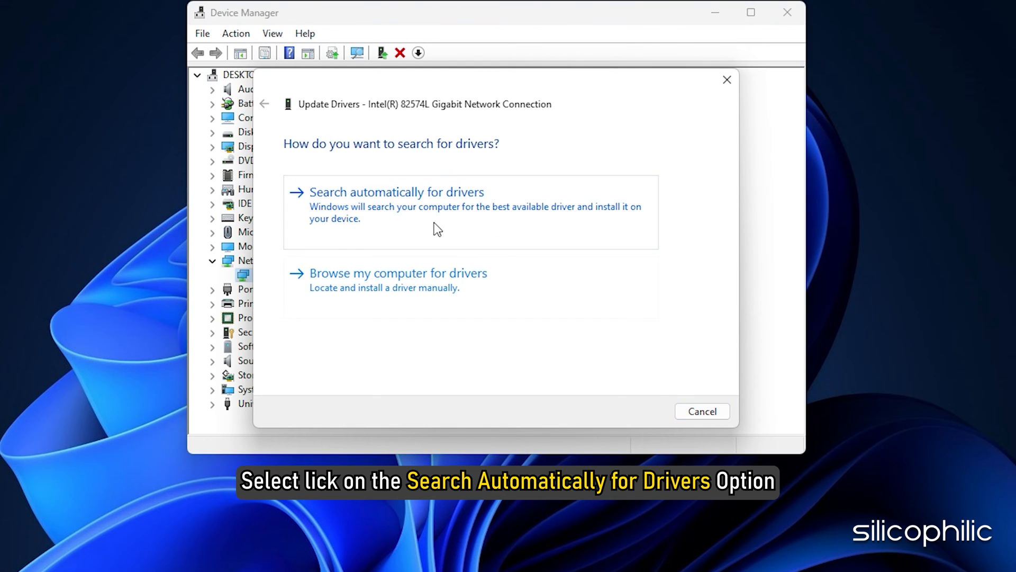
{"action": "left_click", "coordinate": [389, 192]}
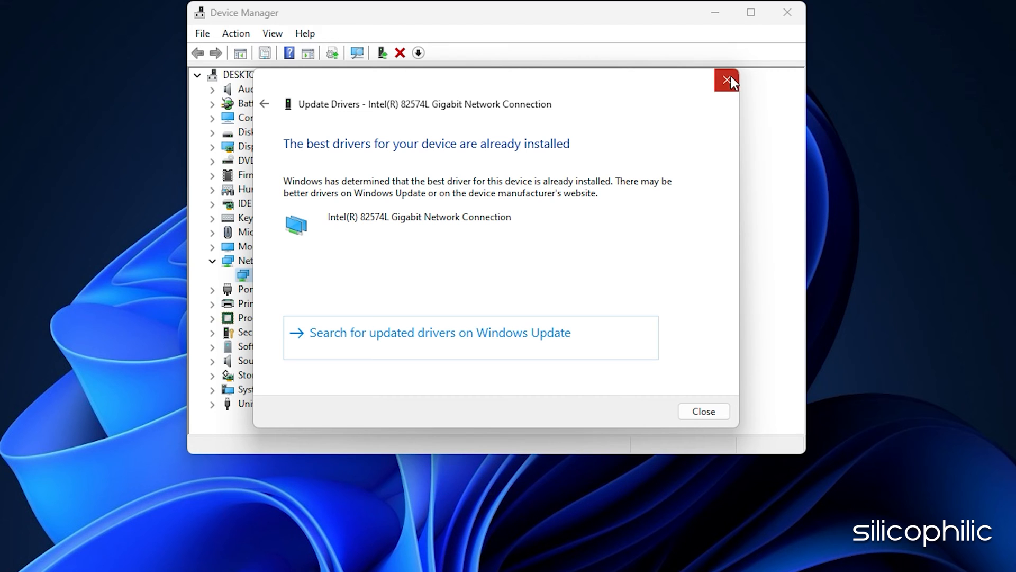
{"action": "left_click", "coordinate": [726, 81]}
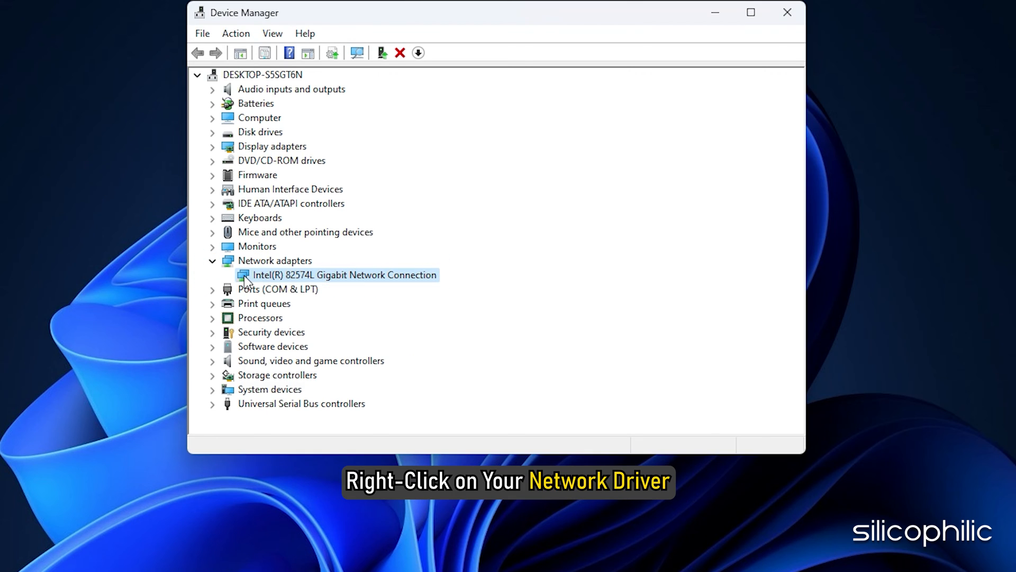
Uninstall the Intel 82574L network adapter and confirm the removal warning
{"action": "right_click", "coordinate": [337, 276]}
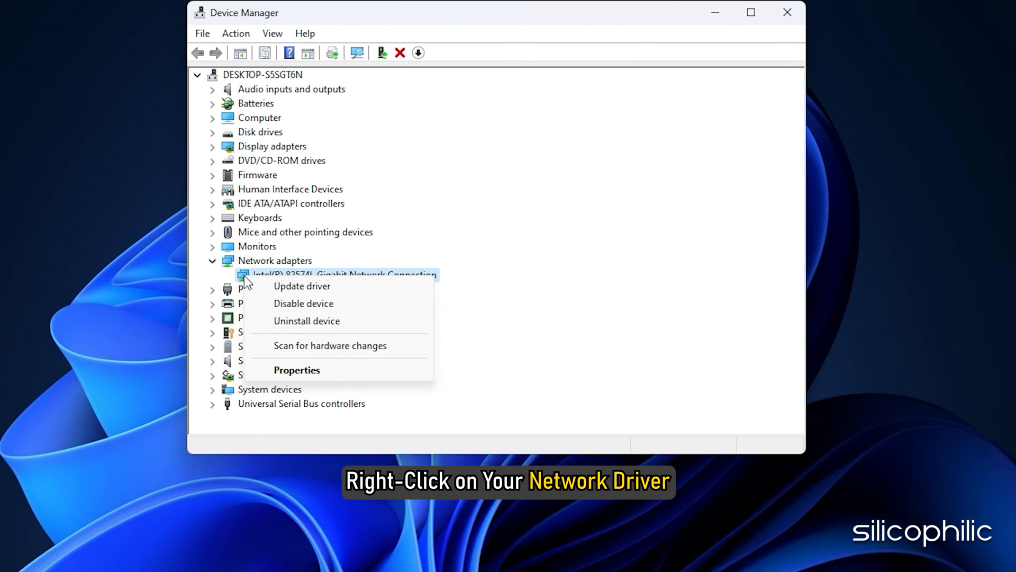
{"action": "left_click", "coordinate": [306, 321]}
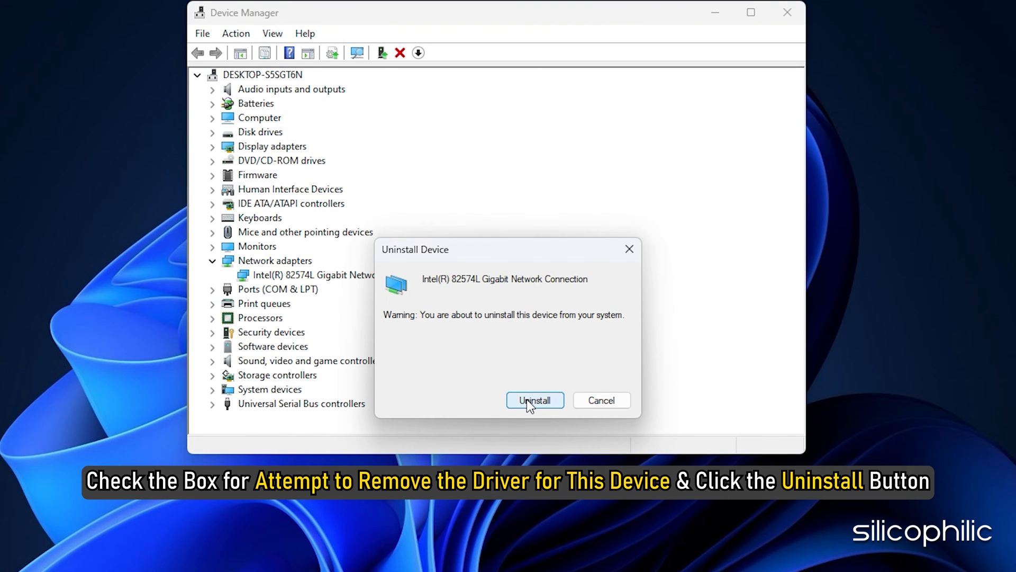
{"action": "left_click", "coordinate": [534, 400]}
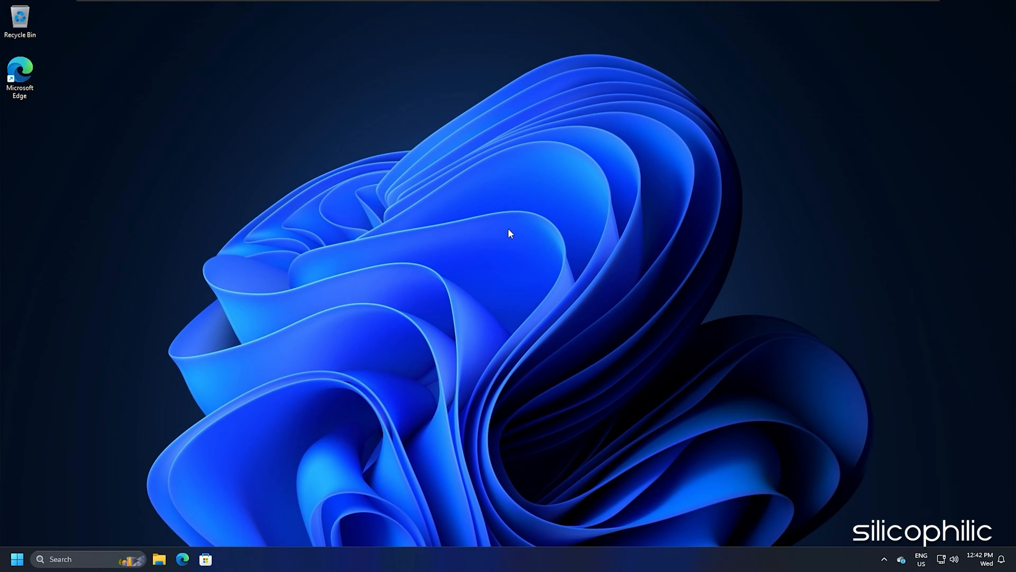
Search CMD and launch Command Prompt as administrator, allowing the UAC prompt
{"action": "type", "text": "CMD"}
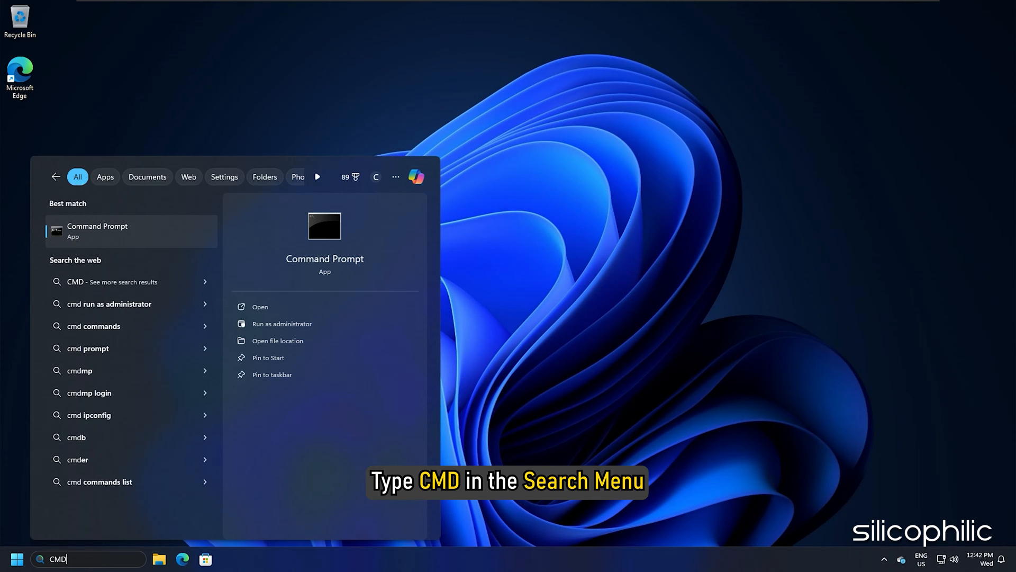
{"action": "left_click", "coordinate": [282, 324]}
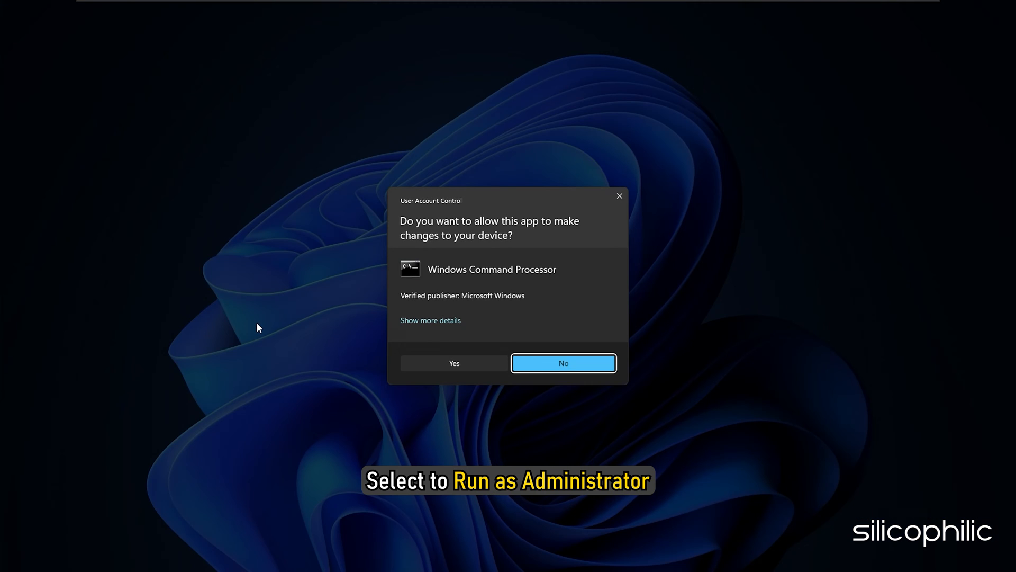
{"action": "left_click", "coordinate": [453, 363]}
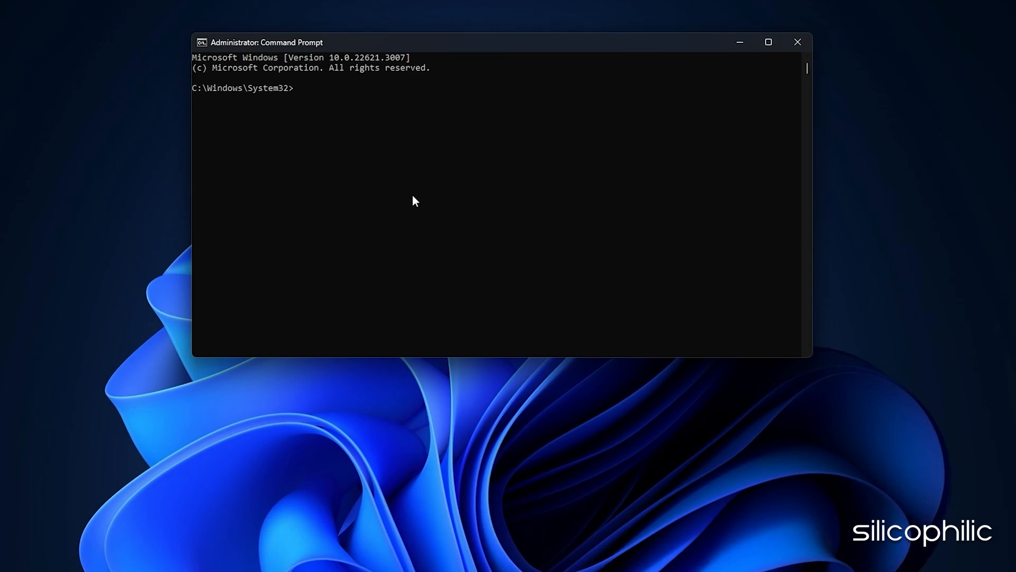
Run ipconfig /flushdns, /release, /renew and netsh winsock reset in the admin prompt
{"action": "type", "text": "ipconfig /flushdns"}
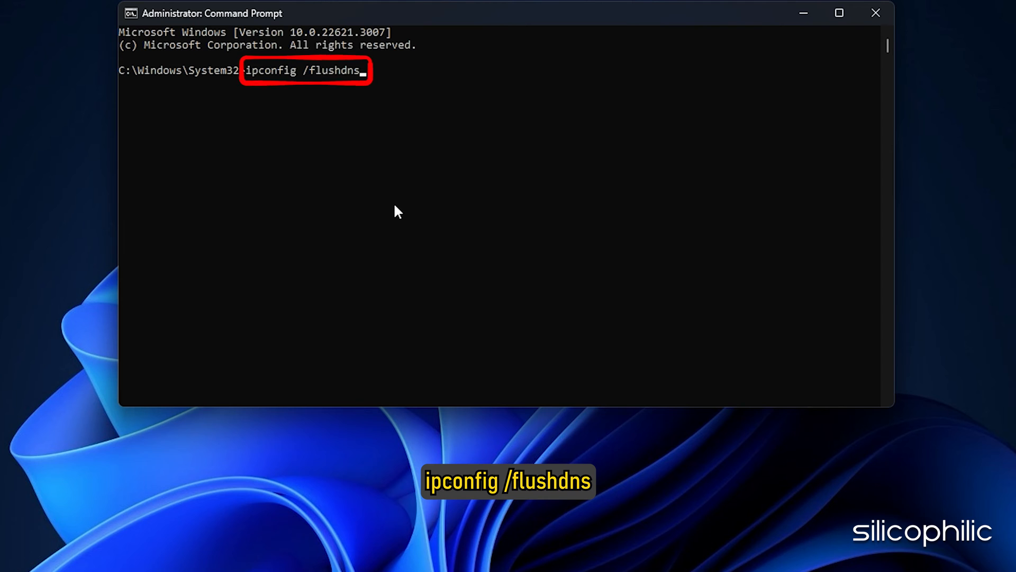
{"action": "type", "text": "ipconfig /release"}
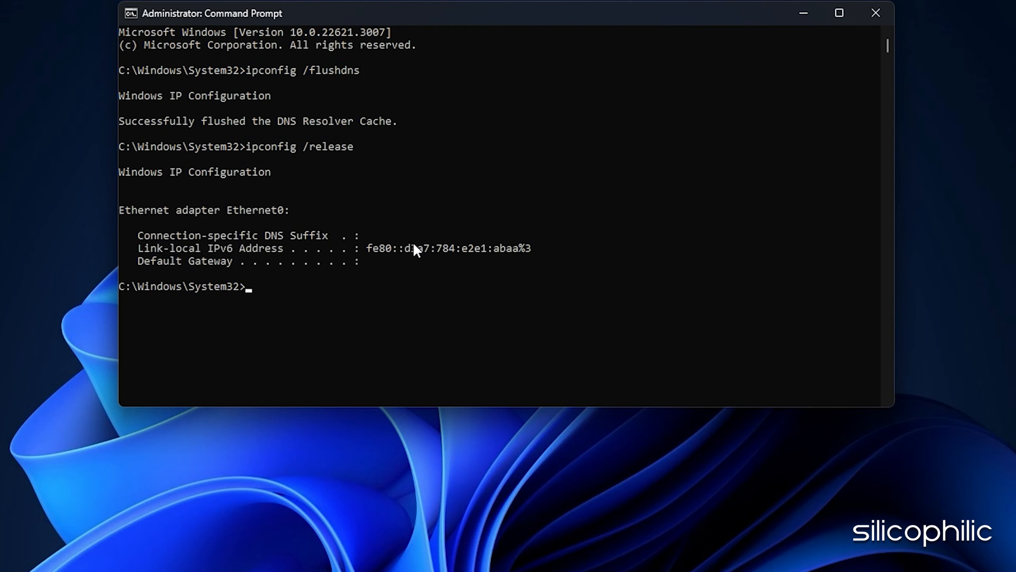
{"action": "type", "text": "ipconfig /renew"}
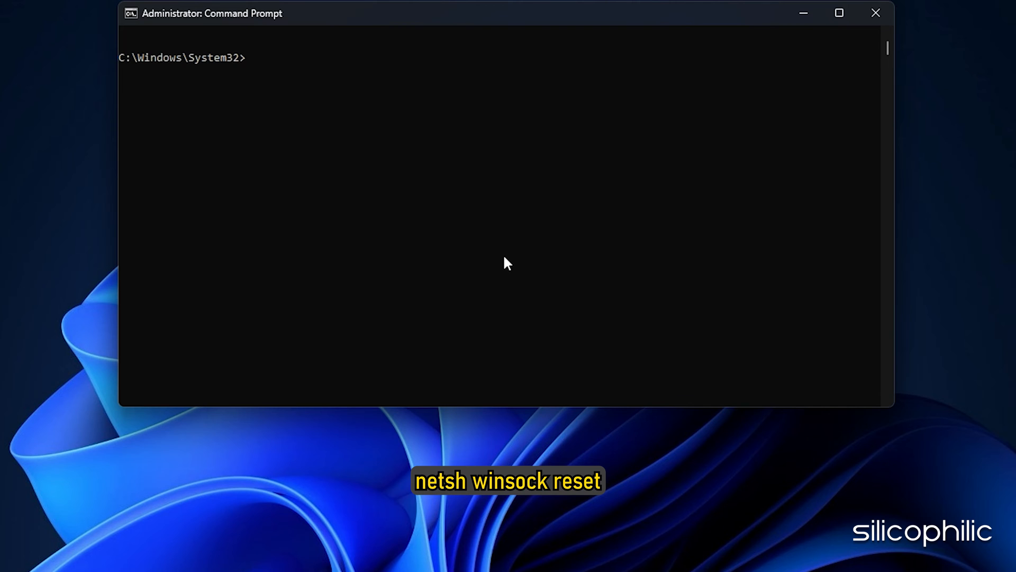
{"action": "type", "text": "netsh winsock reset"}
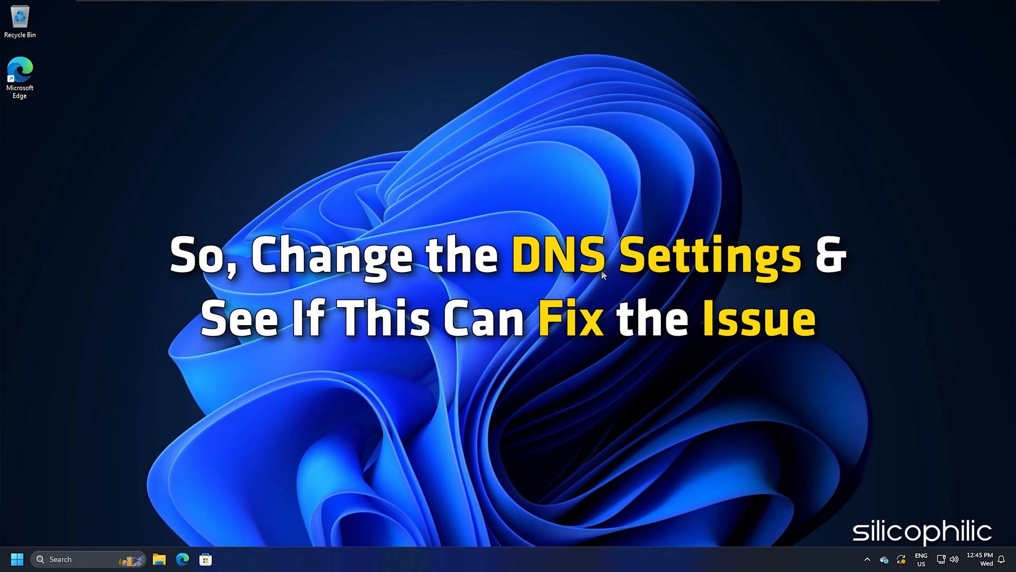
Search Control Panel, view small icons, reach Network Connections and bring up Ethernet0's options
{"action": "type", "text": "Control P"}
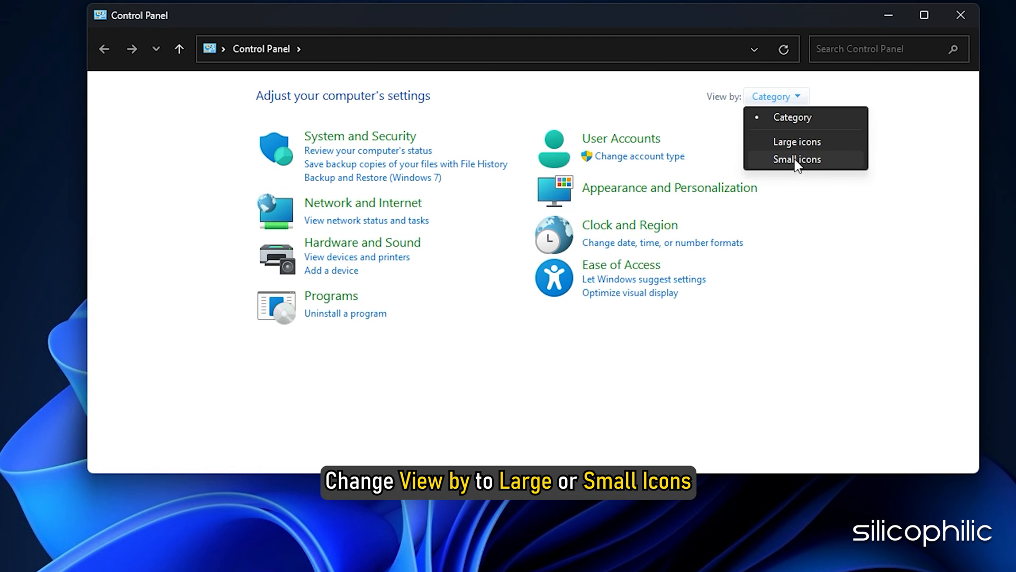
{"action": "left_click", "coordinate": [798, 159]}
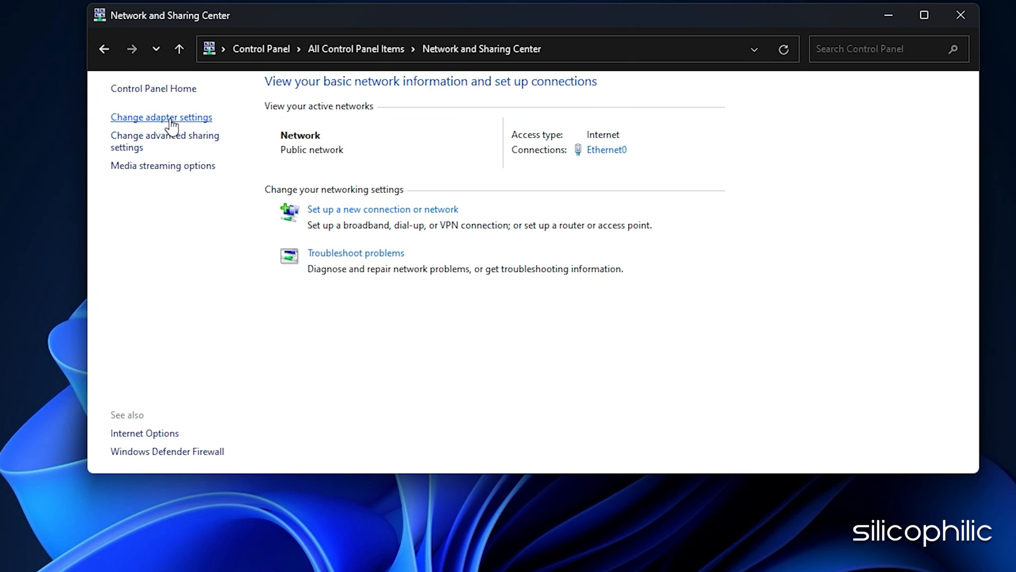
{"action": "left_click", "coordinate": [161, 116]}
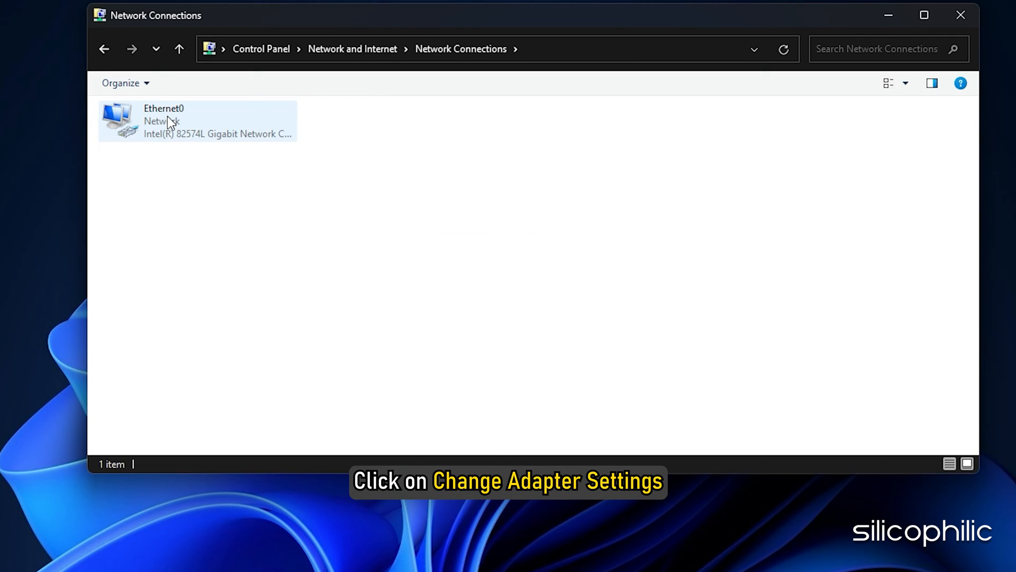
{"action": "right_click", "coordinate": [167, 121]}
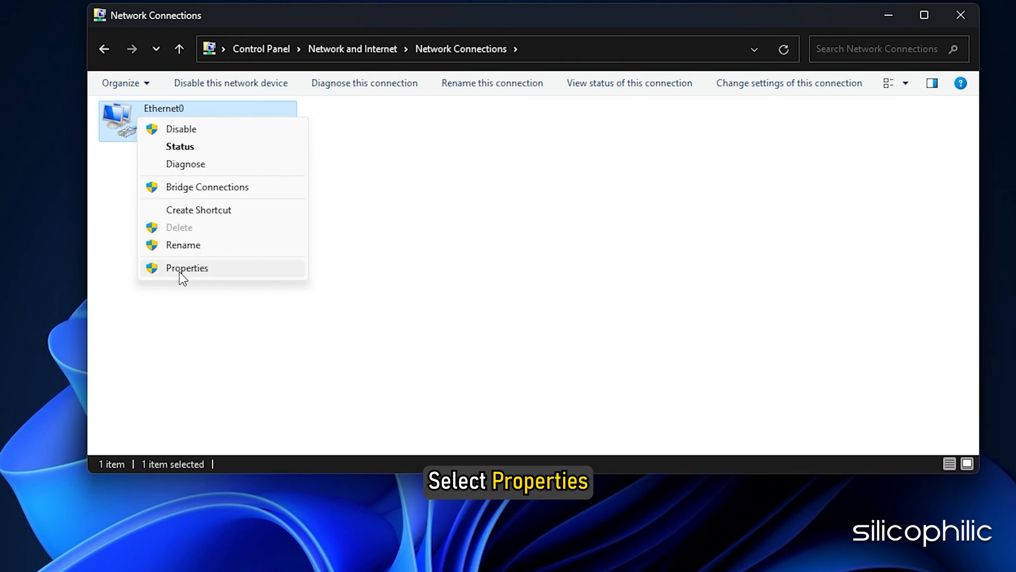
From Ethernet0's properties, get into the Internet Protocol Version 4 (TCP/IPv4) properties
{"action": "left_click", "coordinate": [186, 268]}
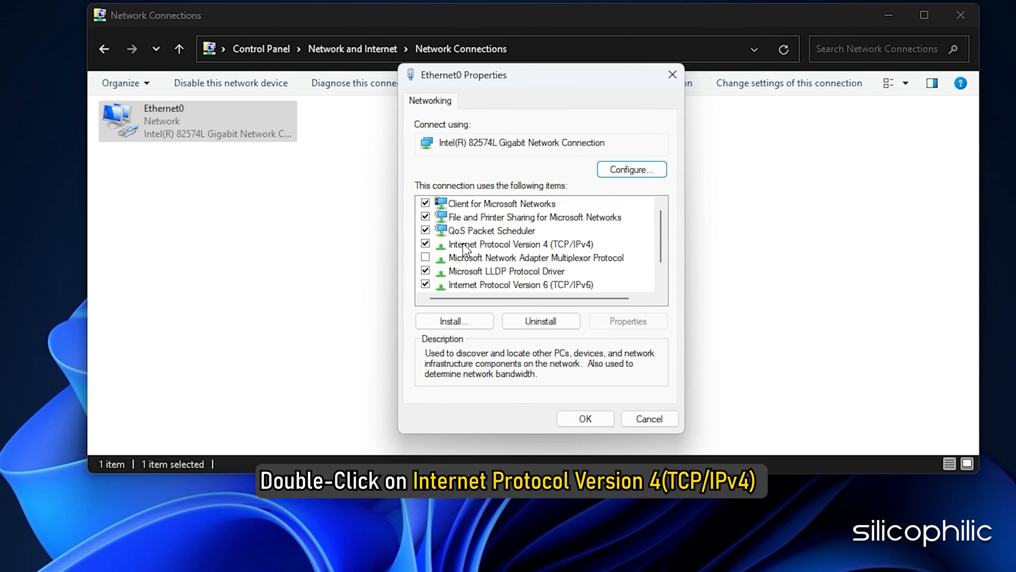
{"action": "double_click", "coordinate": [500, 244]}
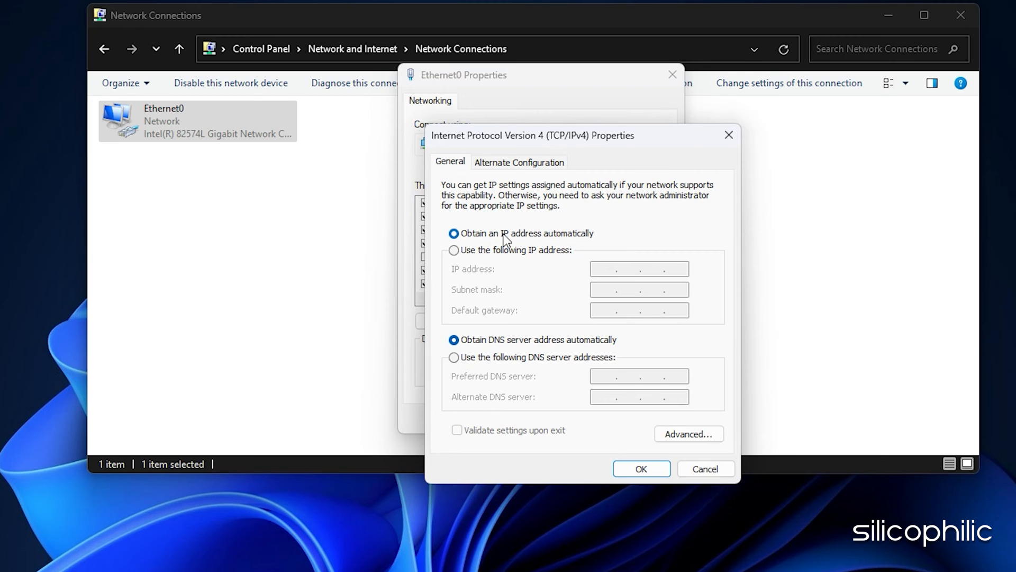
{"action": "left_click", "coordinate": [453, 233]}
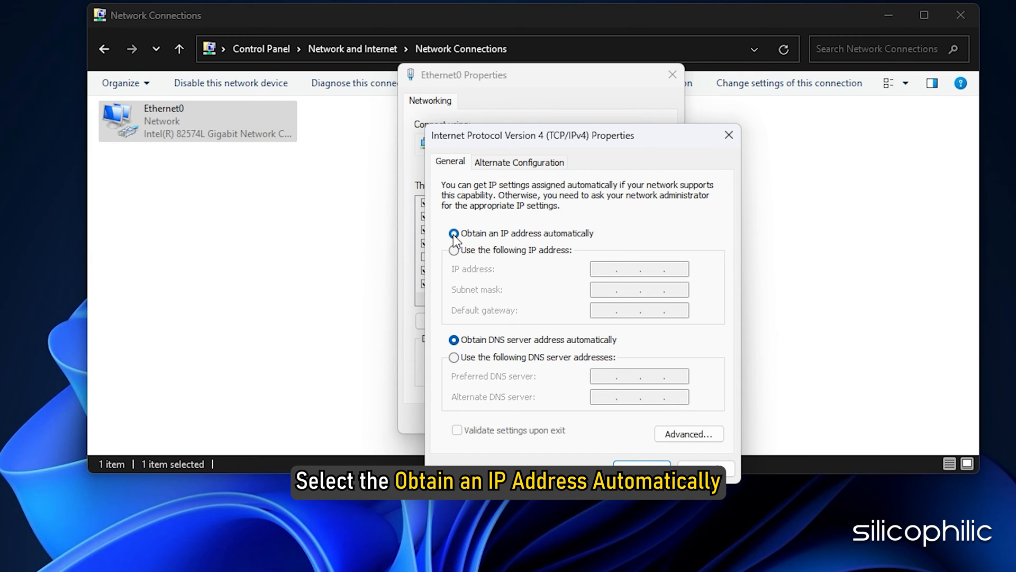
{"action": "left_click", "coordinate": [453, 233]}
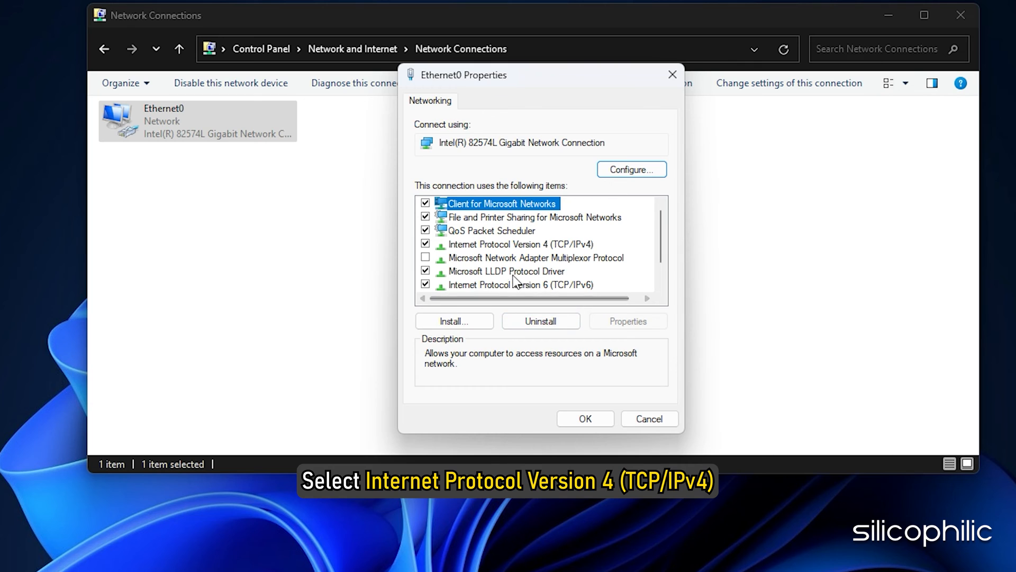
{"action": "left_click", "coordinate": [509, 244]}
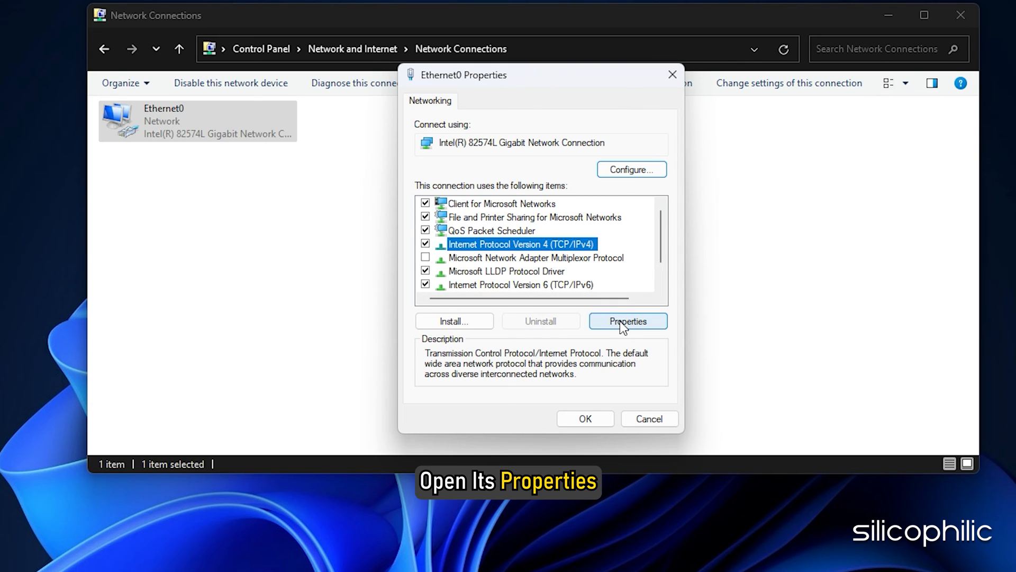
{"action": "left_click", "coordinate": [629, 321]}
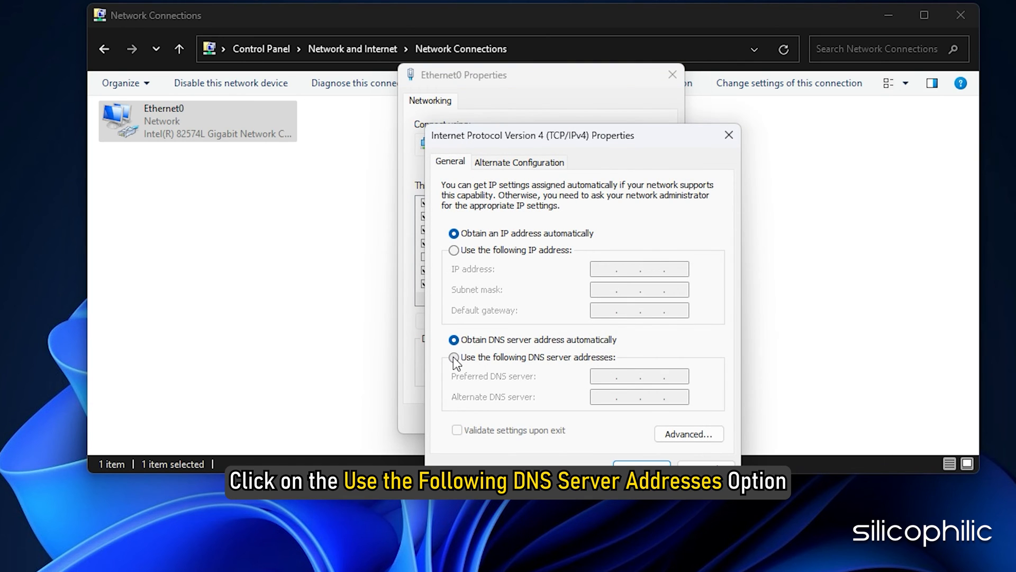
Set manual DNS servers 8.8.8.8 and 8.8.4.4 for IPv4 and apply them
{"action": "left_click", "coordinate": [453, 357]}
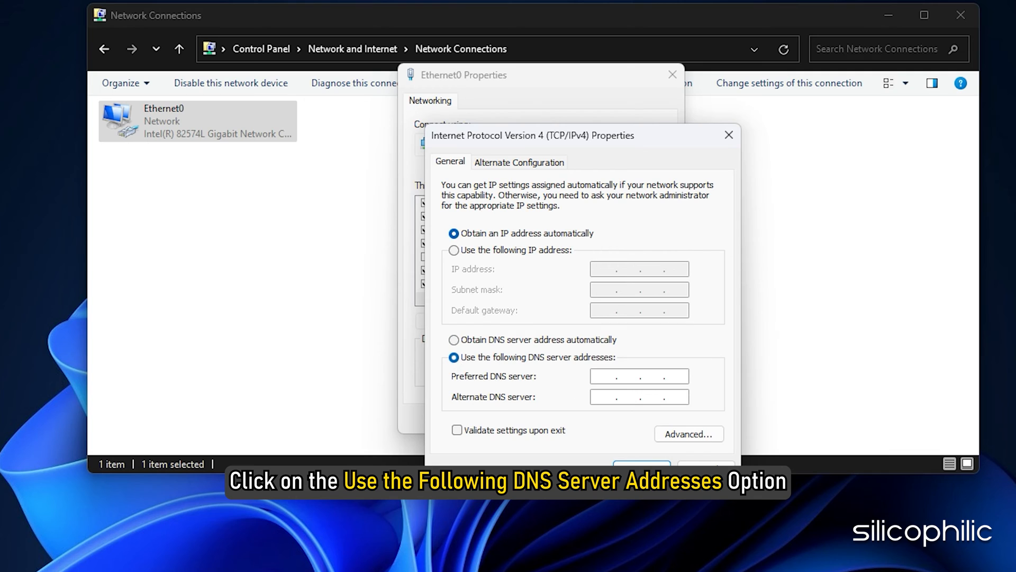
{"action": "left_click", "coordinate": [622, 376]}
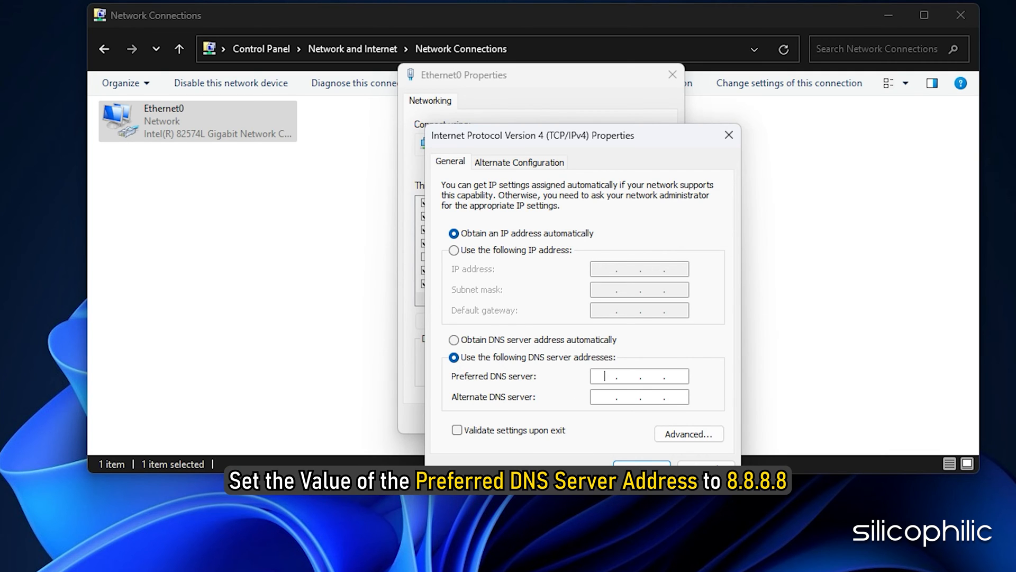
{"action": "type", "text": "8.8.8.8"}
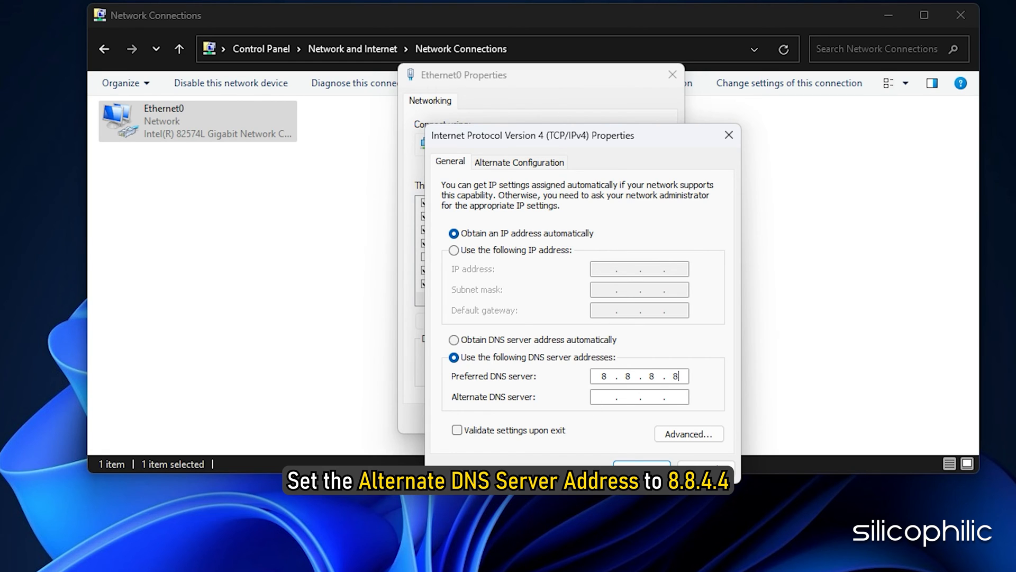
{"action": "type", "text": "8.8.4.4"}
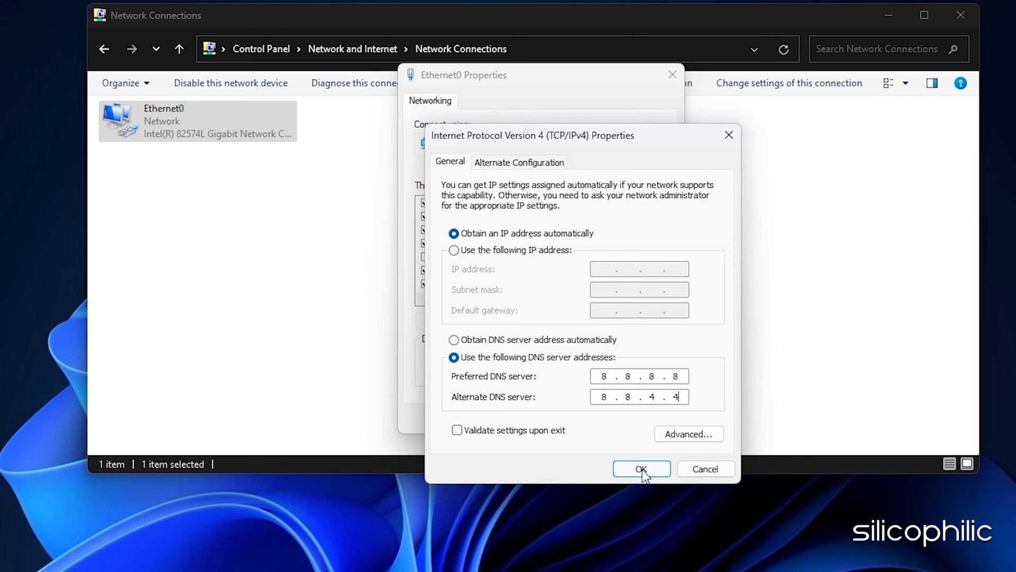
{"action": "left_click", "coordinate": [642, 468]}
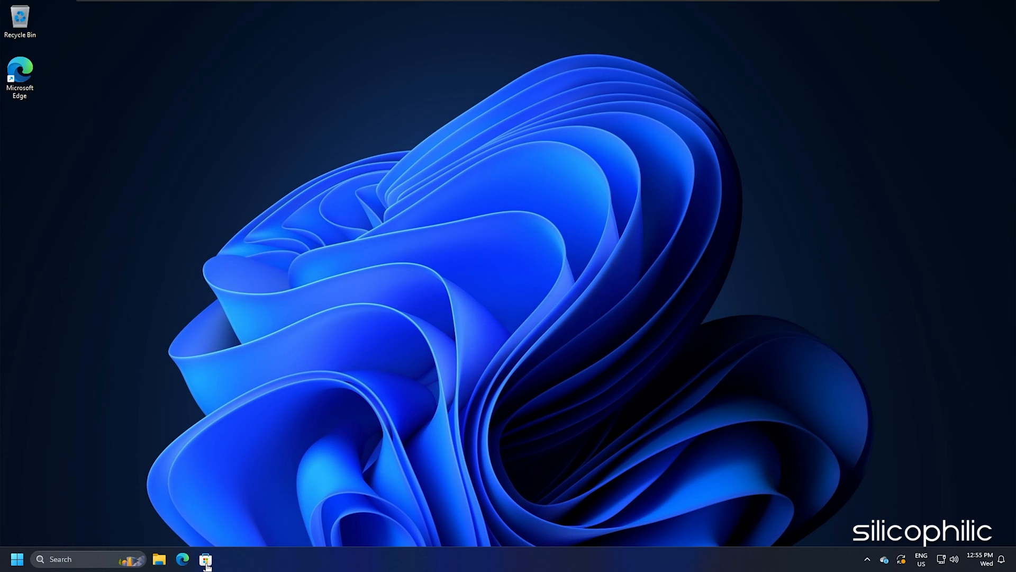
In Settings, go to Network & internet and its Advanced network settings
{"action": "key", "text": "Win+I"}
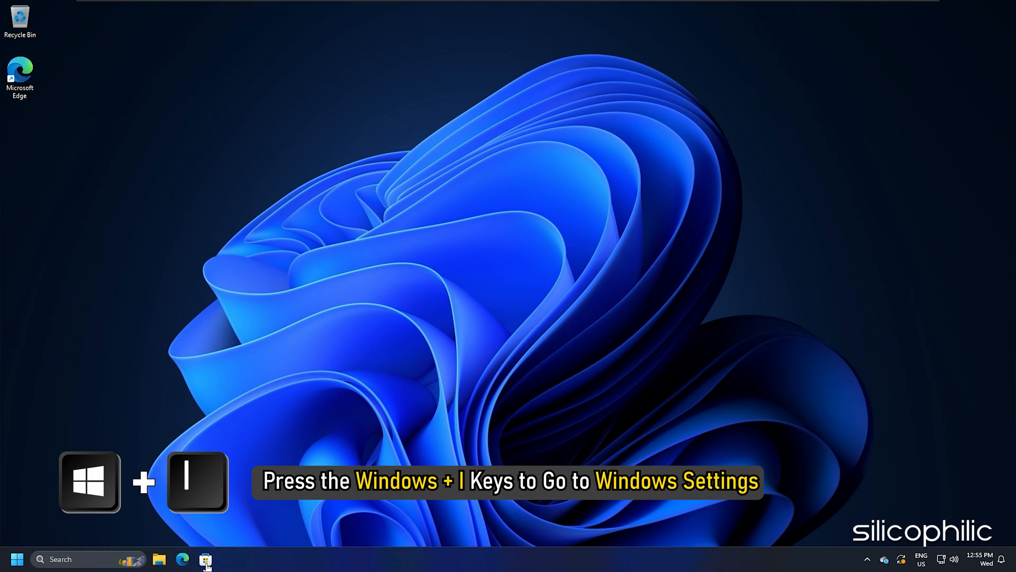
{"action": "key", "text": "Win+I"}
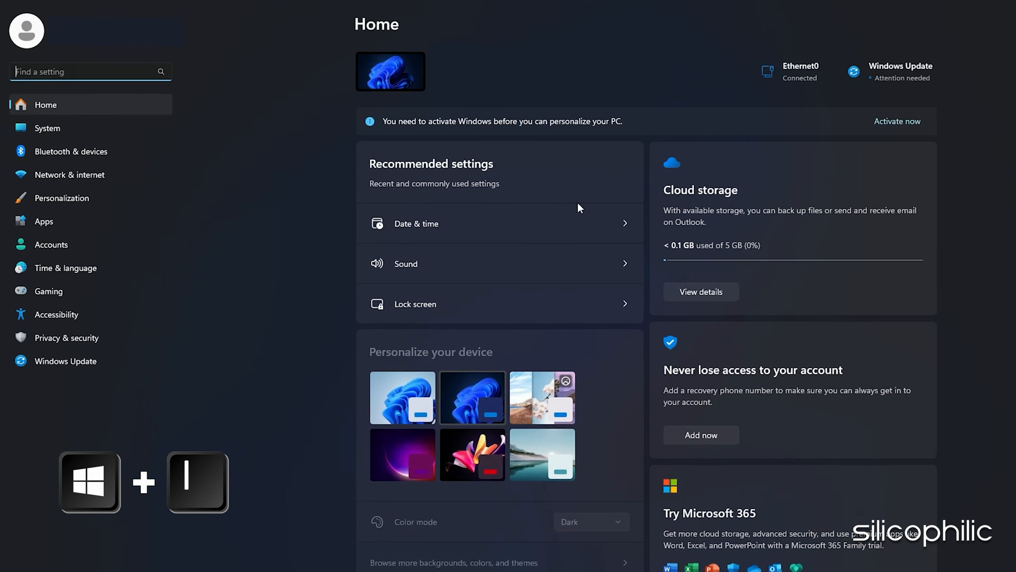
{"action": "left_click", "coordinate": [70, 175]}
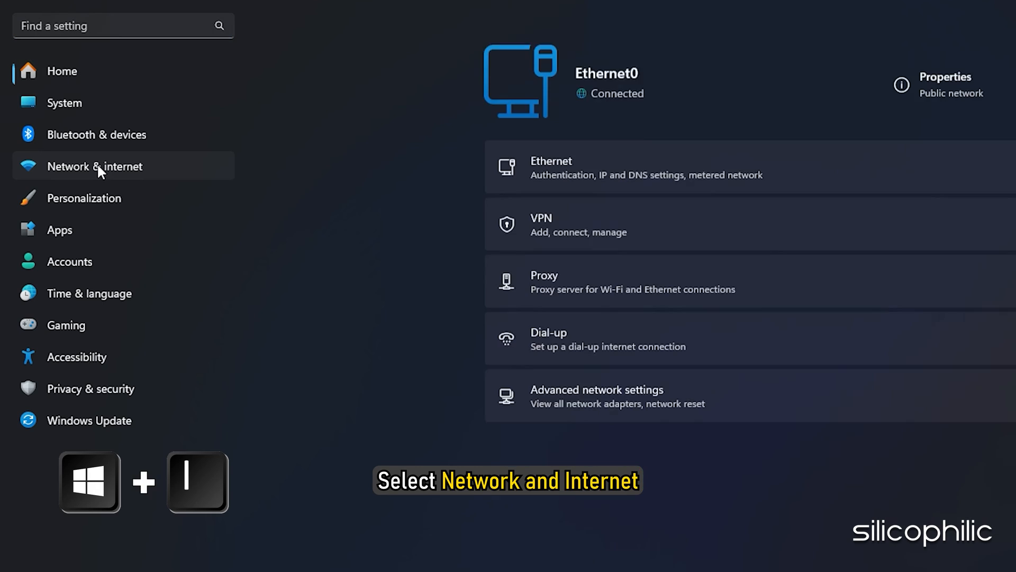
{"action": "left_click", "coordinate": [100, 166]}
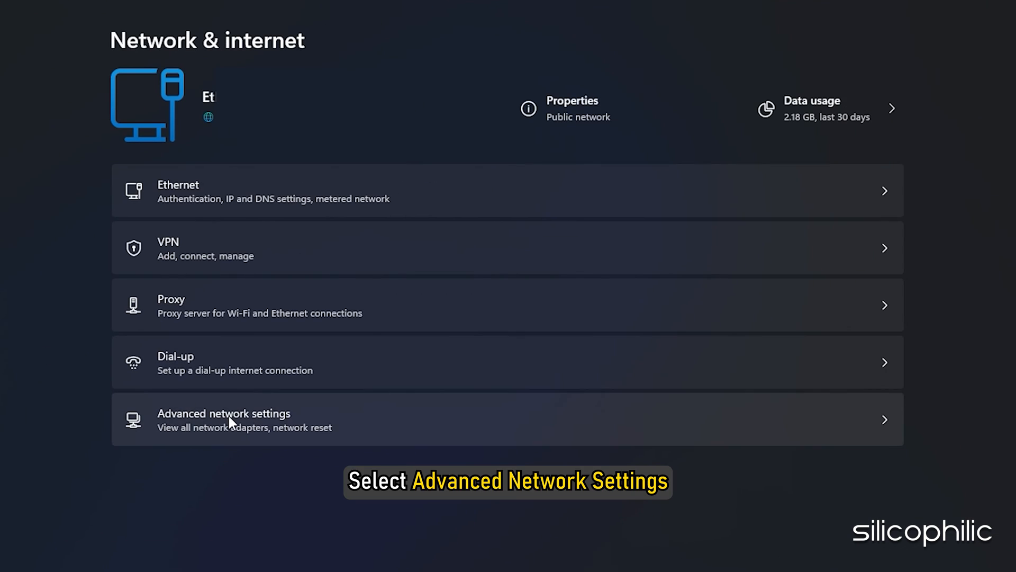
{"action": "left_click", "coordinate": [231, 420]}
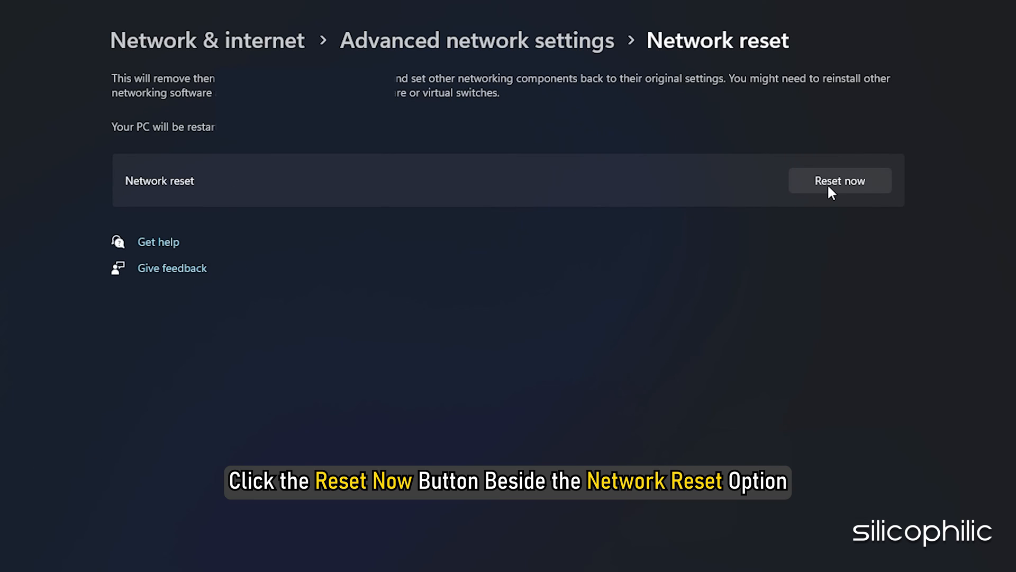
Run Network reset, confirm it and dismiss the sign-out notice so the PC restarts
{"action": "left_click", "coordinate": [840, 180]}
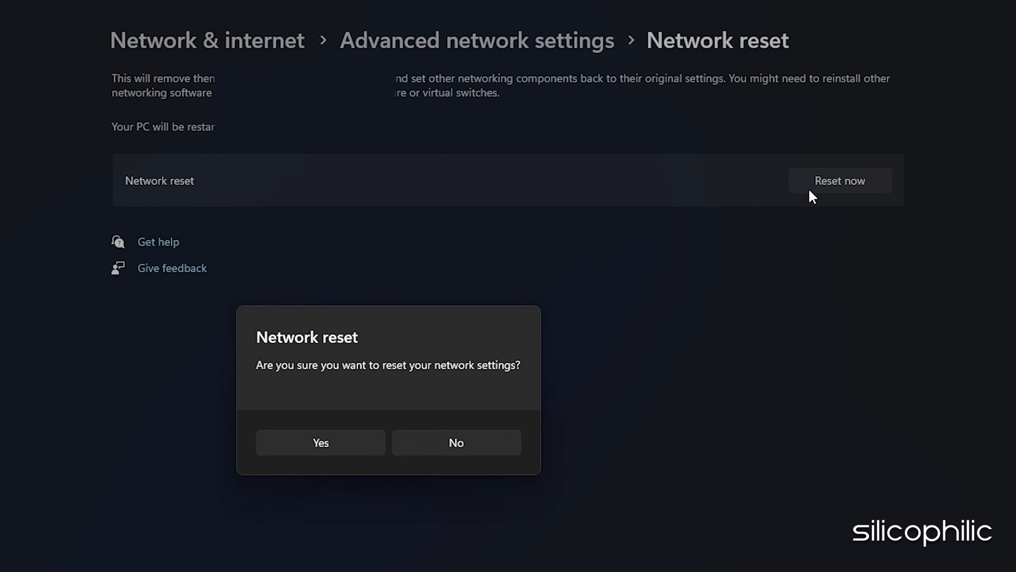
{"action": "left_click", "coordinate": [321, 443]}
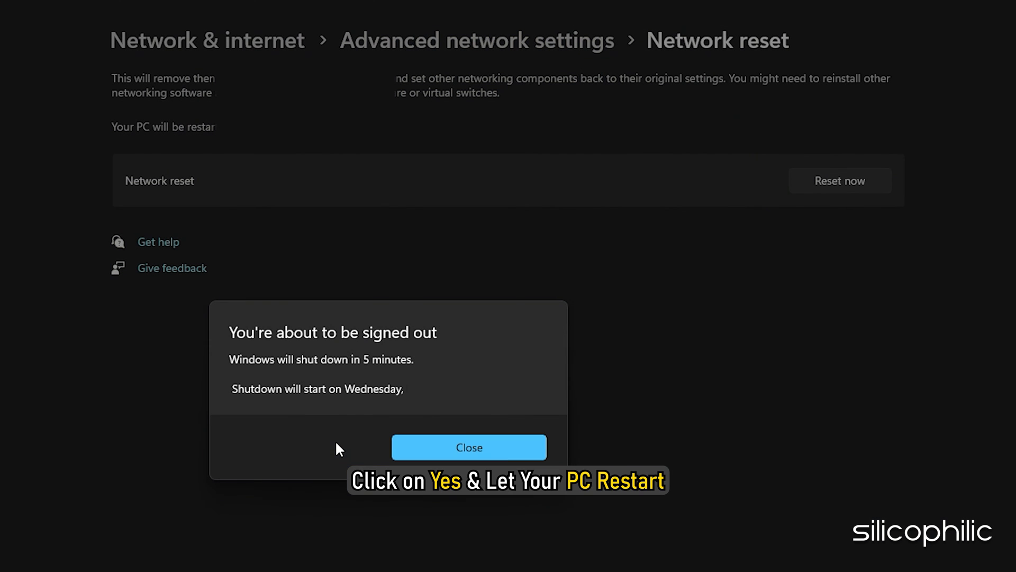
{"action": "left_click", "coordinate": [469, 447]}
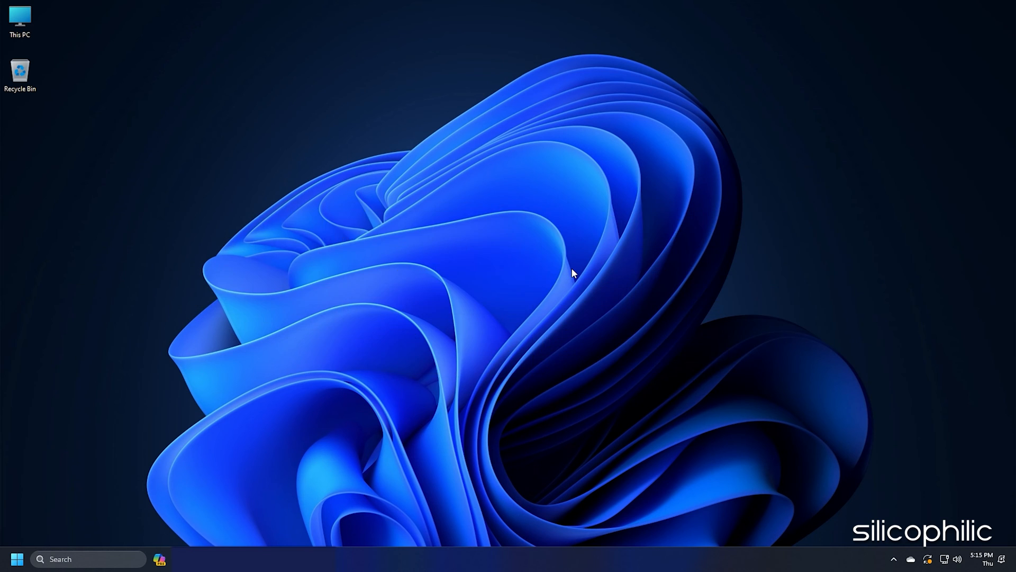
Start verifying TEKKEN 8 - DEMO's installed files from its Properties > Installed Files section
{"action": "left_click", "coordinate": [209, 555]}
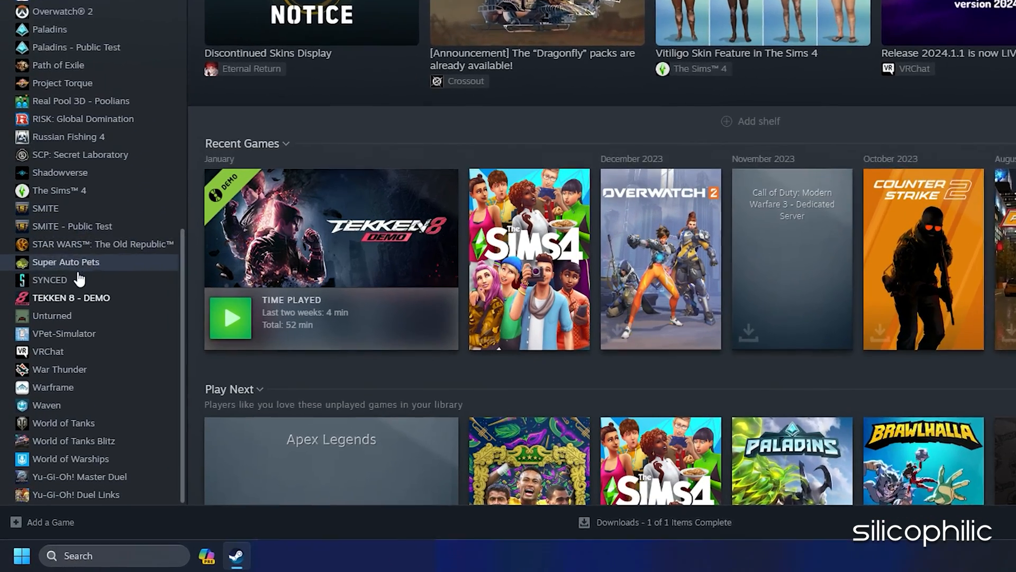
{"action": "right_click", "coordinate": [72, 298]}
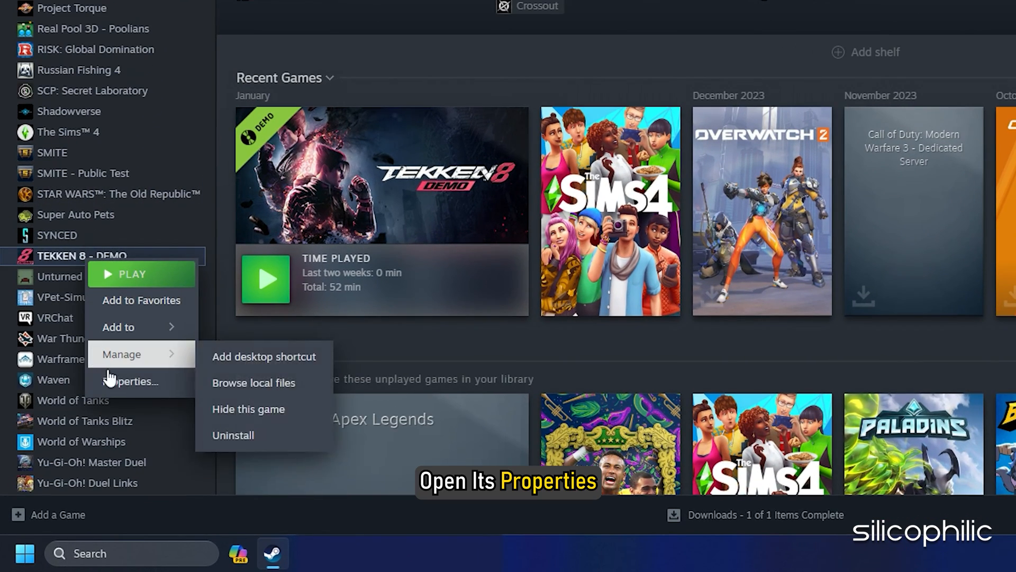
{"action": "left_click", "coordinate": [132, 381]}
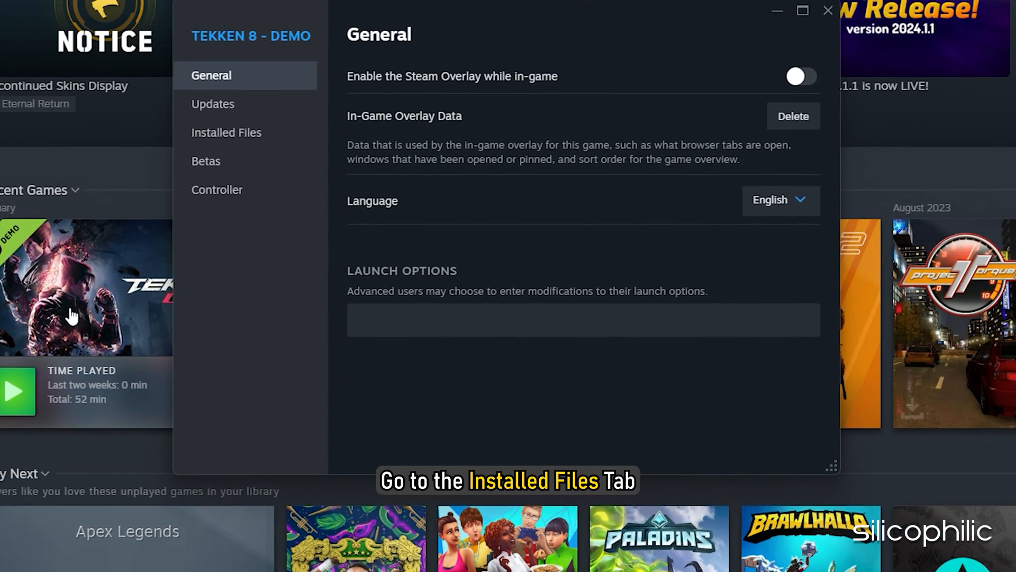
{"action": "left_click", "coordinate": [226, 133]}
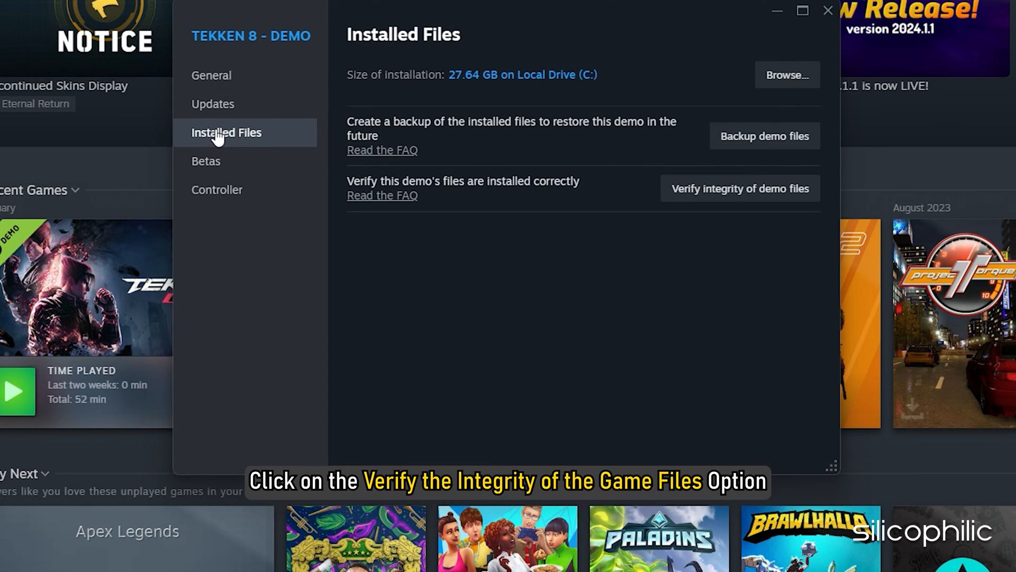
{"action": "left_click", "coordinate": [741, 188]}
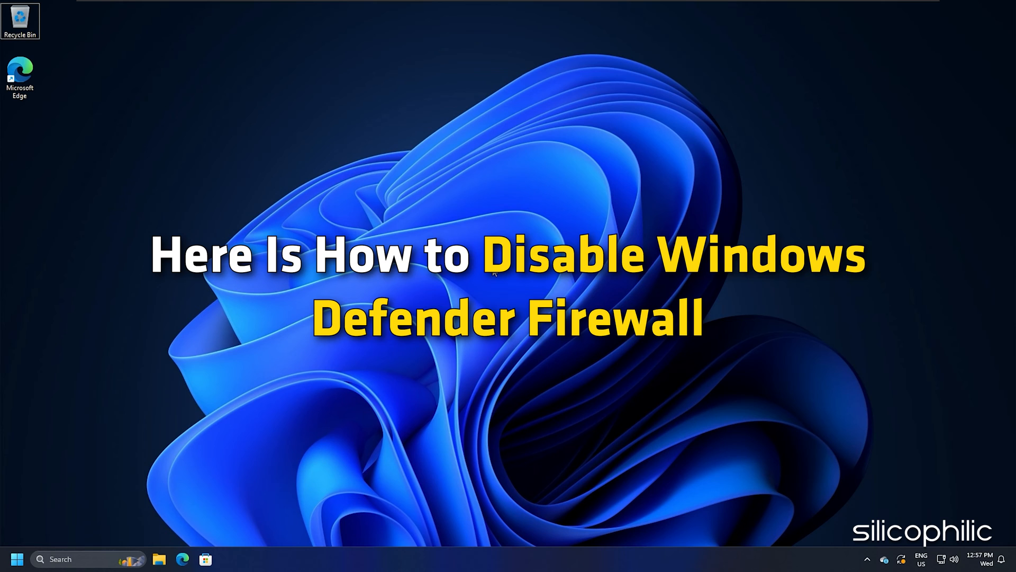
Turn Windows Defender Firewall off for Private and Public networks and confirm with OK
{"action": "type", "text": "Windows Defender Firewall"}
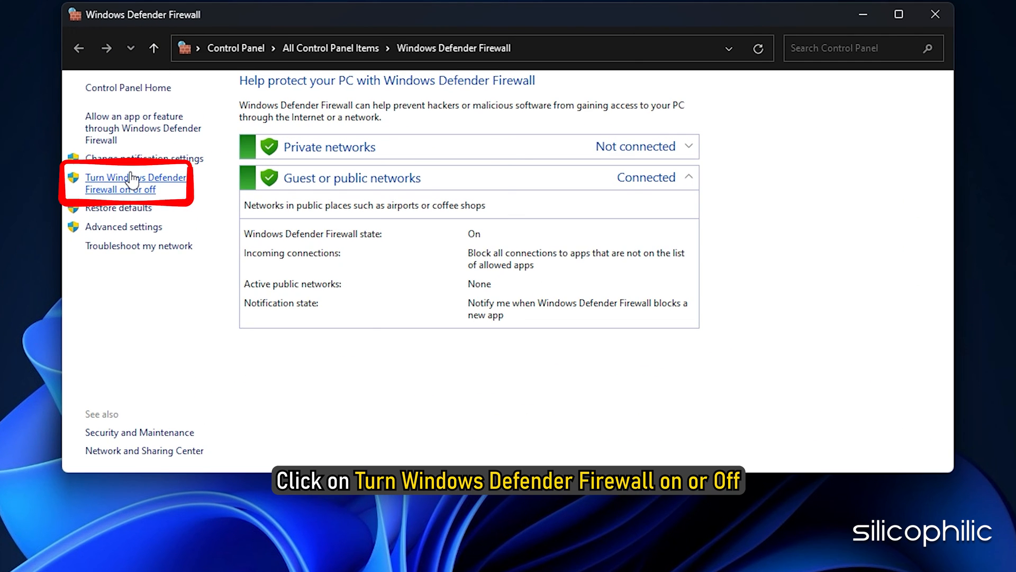
{"action": "left_click", "coordinate": [136, 183]}
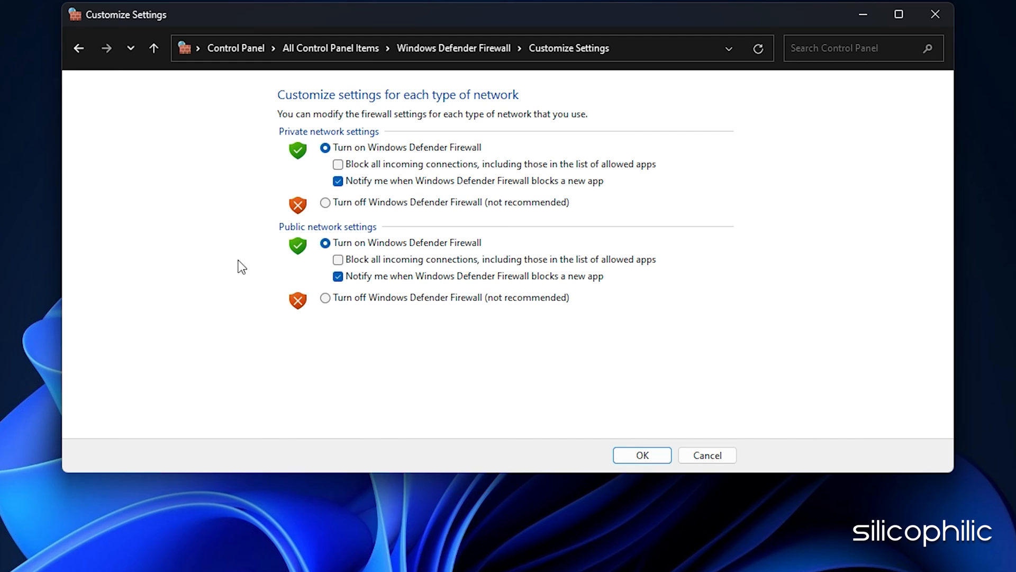
{"action": "left_click", "coordinate": [325, 202]}
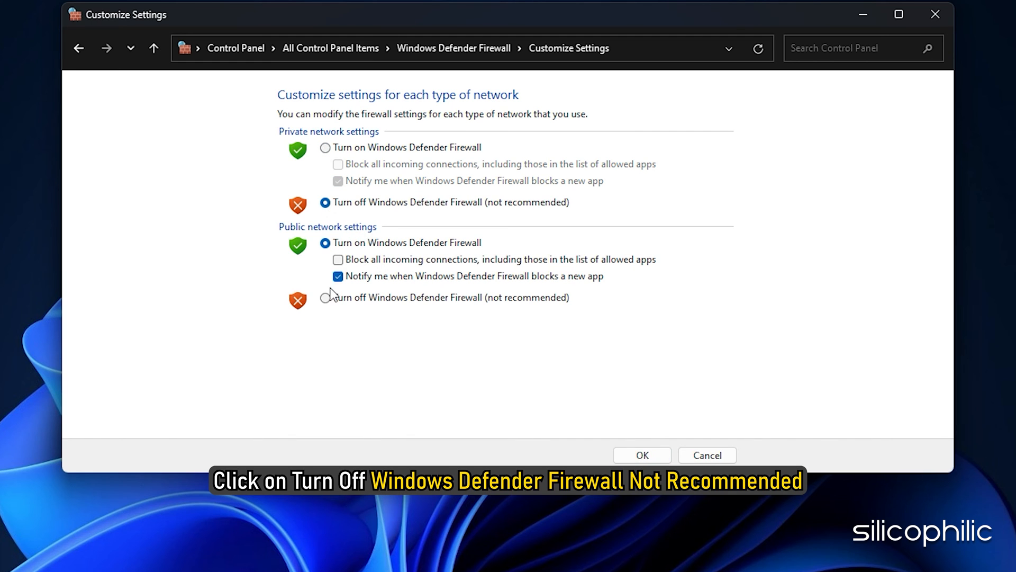
{"action": "left_click", "coordinate": [325, 298]}
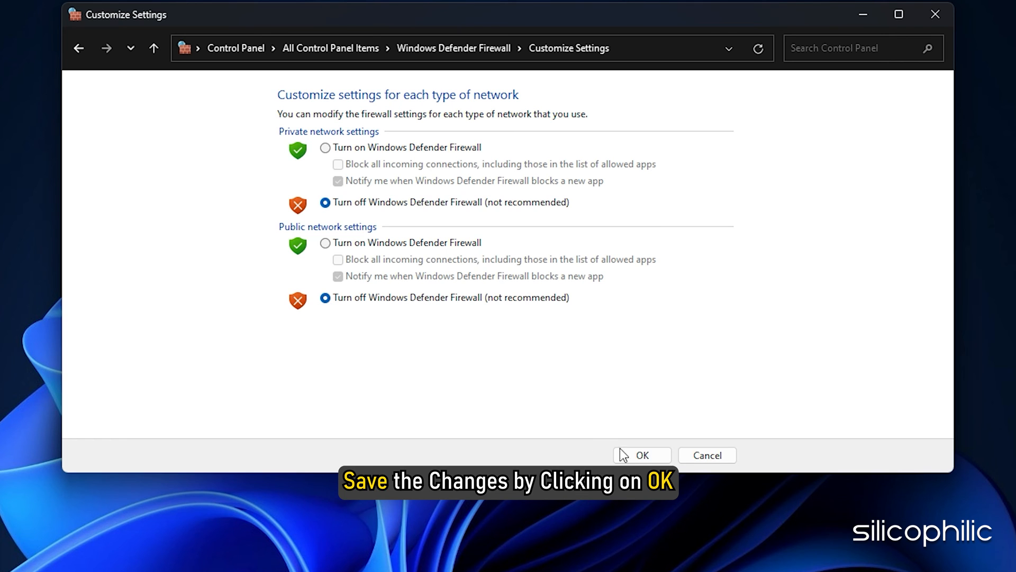
{"action": "left_click", "coordinate": [642, 455]}
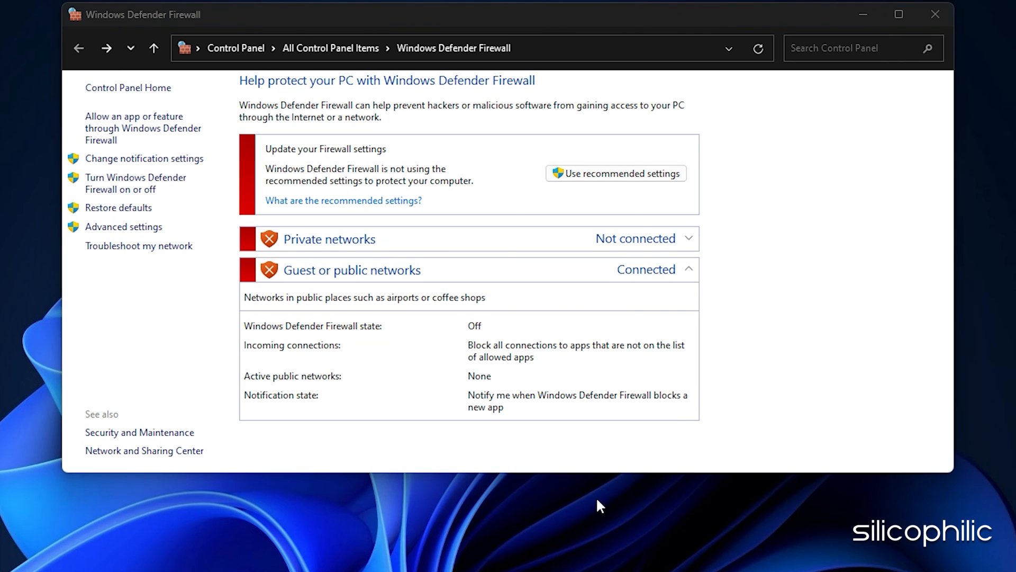
Search for Windows Security to reach the antivirus settings
{"action": "type", "text": "Windows Security"}
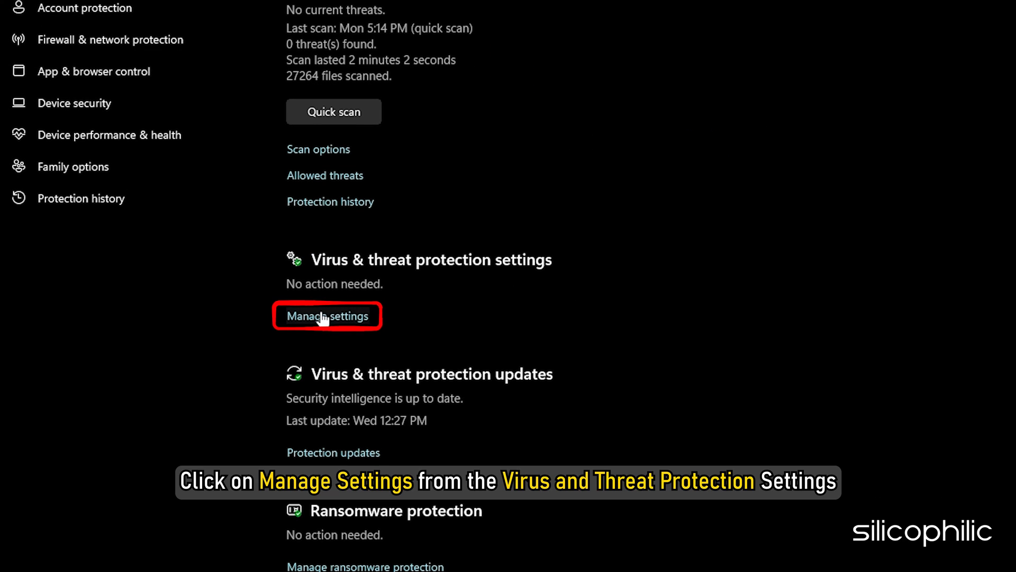
Toggle Real-time protection Off under Virus & threat protection and allow the UAC prompt
{"action": "left_click", "coordinate": [327, 315]}
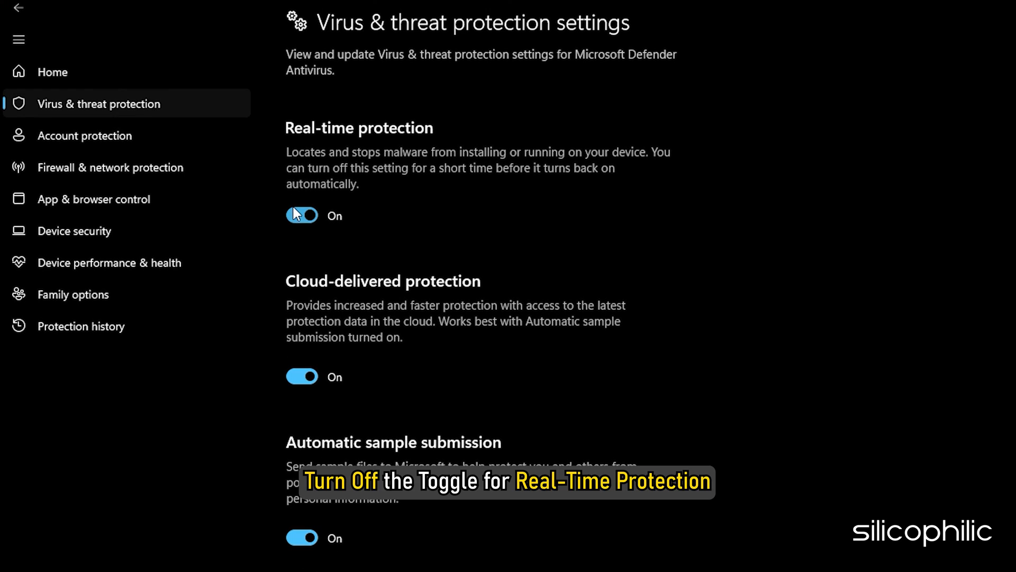
{"action": "left_click", "coordinate": [302, 216]}
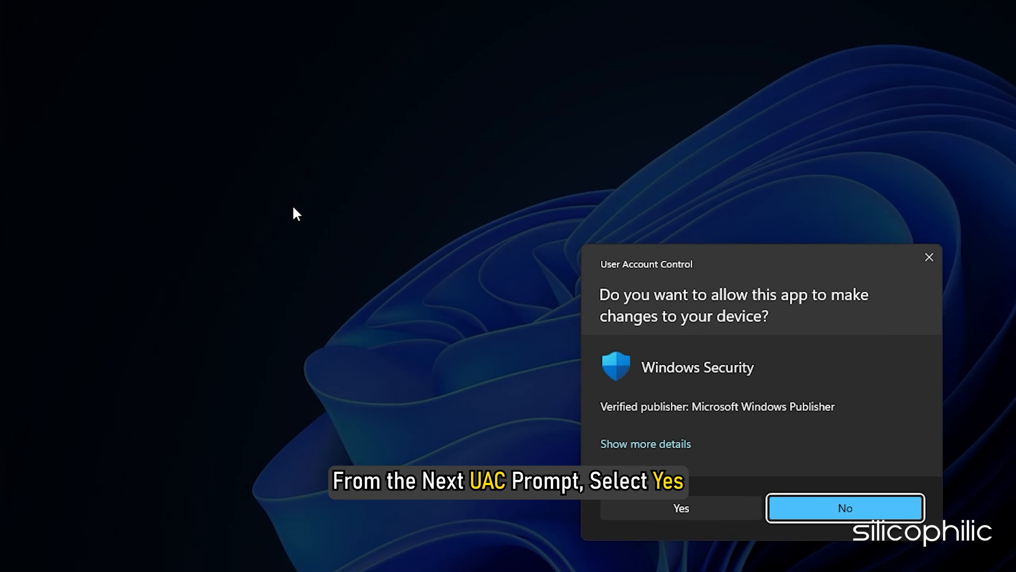
{"action": "left_click", "coordinate": [682, 508]}
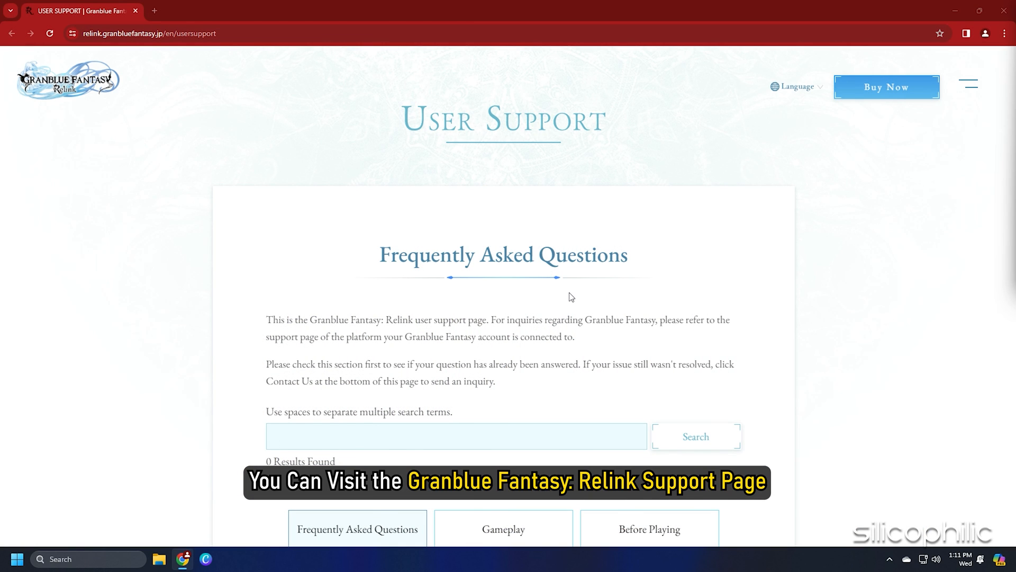
Scroll down the support page to the Frequently Asked Questions list
{"action": "scroll", "scroll_direction": "down", "scroll_amount": 3}
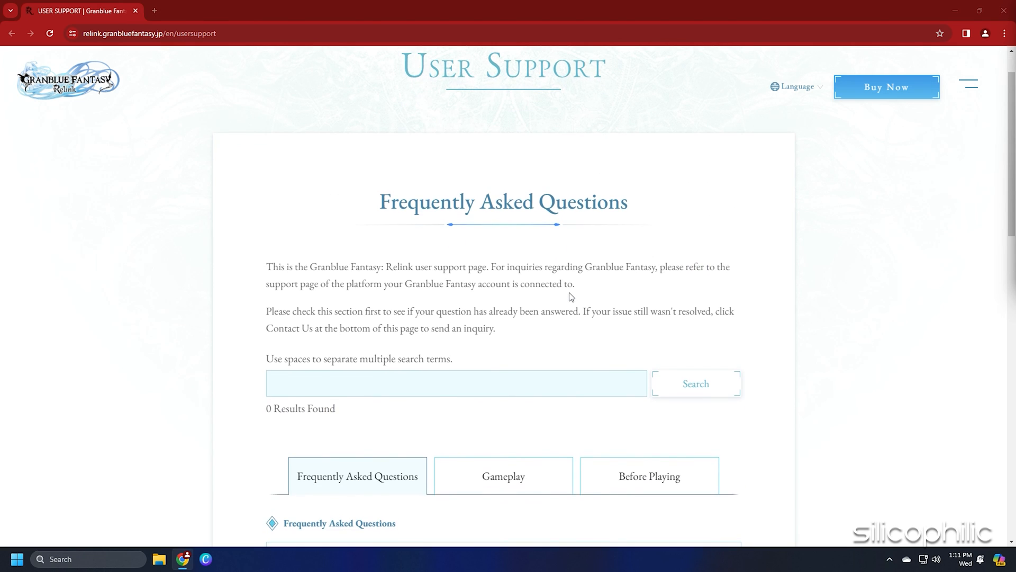
{"action": "scroll", "scroll_direction": "down", "scroll_amount": 3}
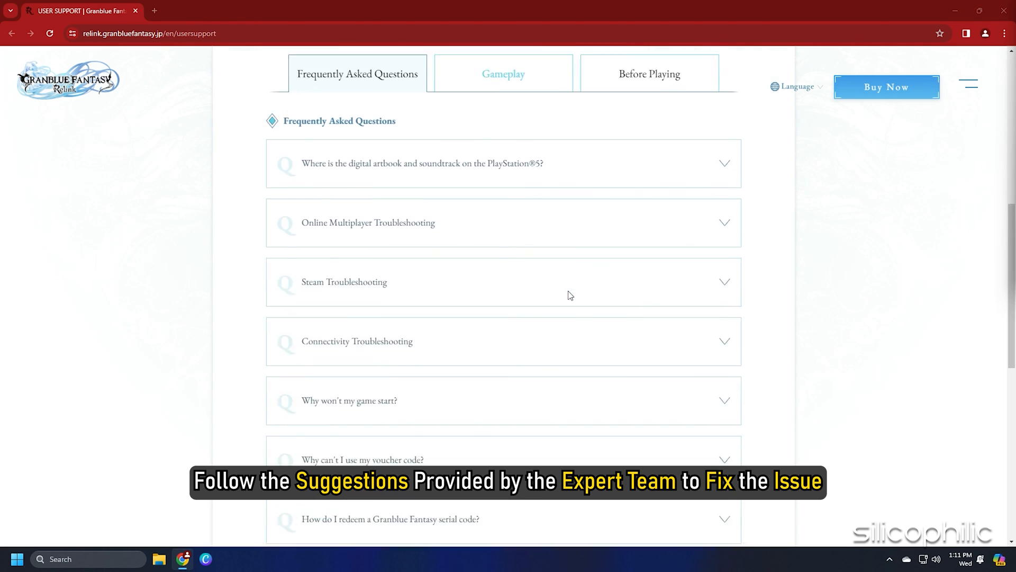